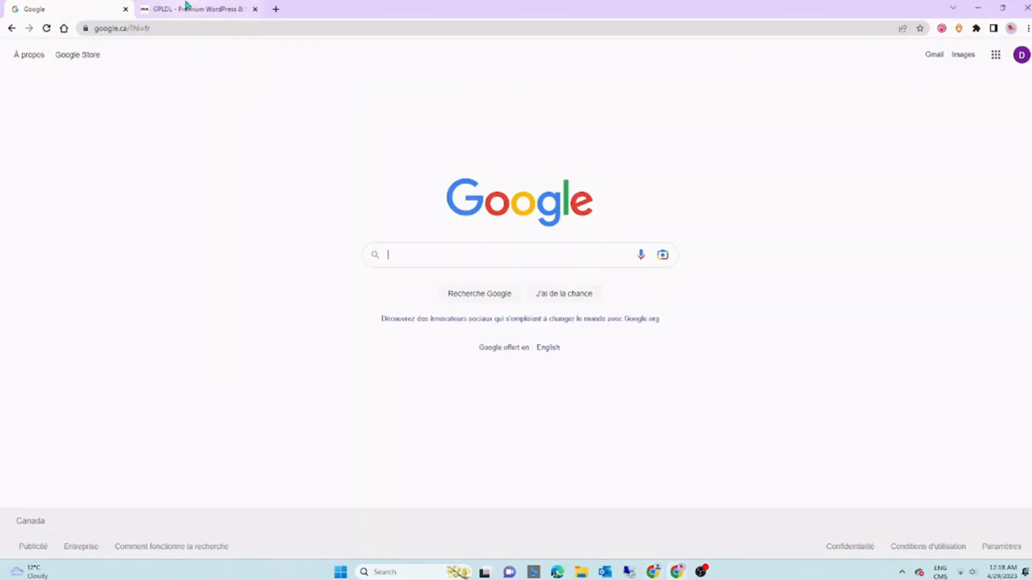
pyautogui.moveTo(644, 529)
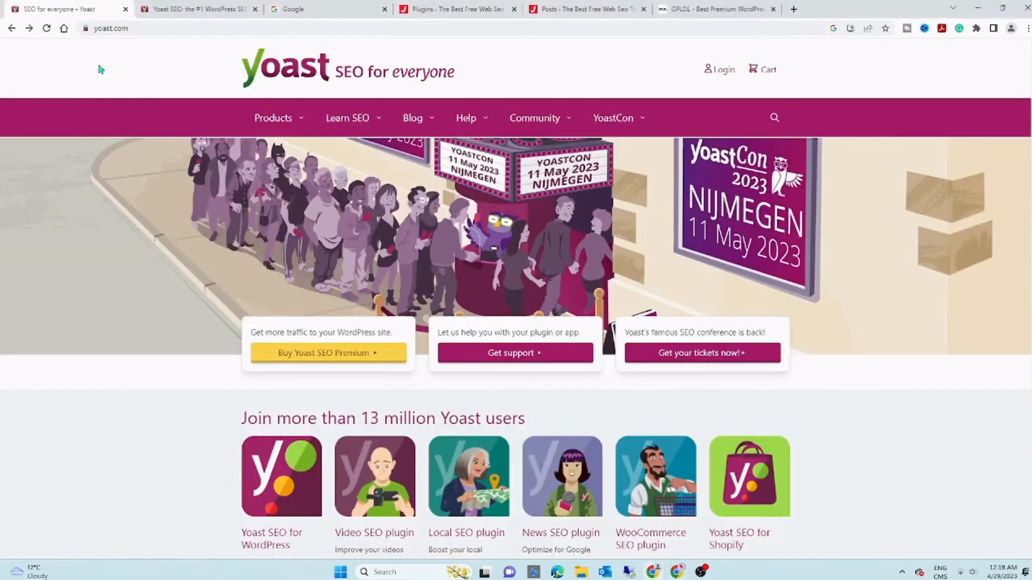
# Step: Add Yoast SEO Premium to the cart, then start a Google search for gpldl
pyautogui.scroll(-3)
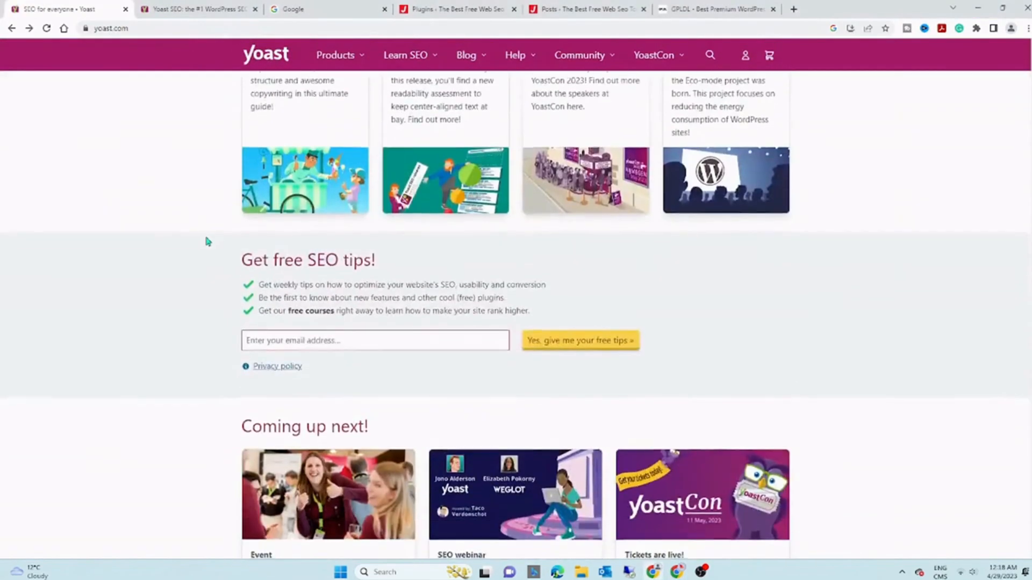
pyautogui.scroll(3)
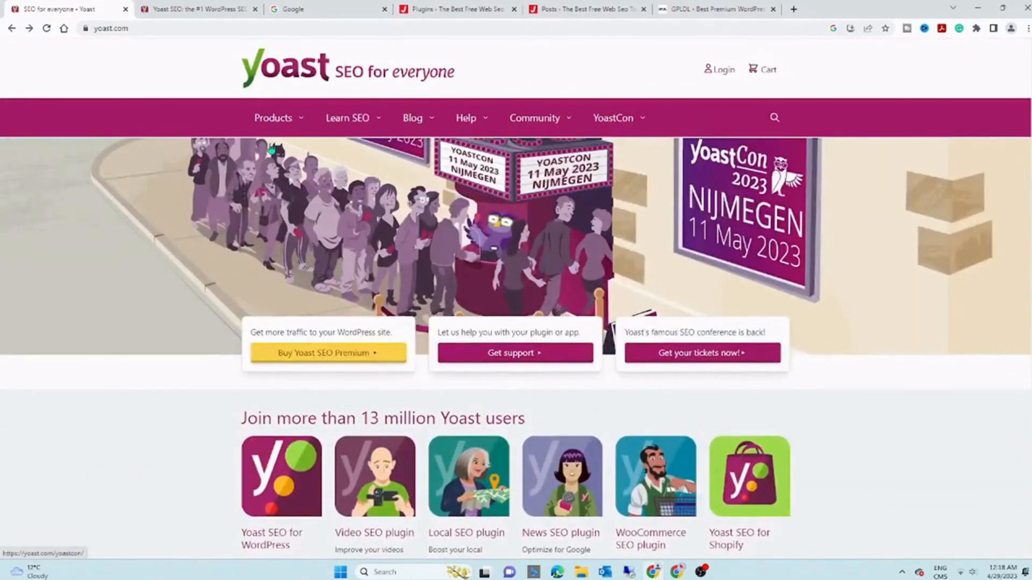
pyautogui.click(272, 117)
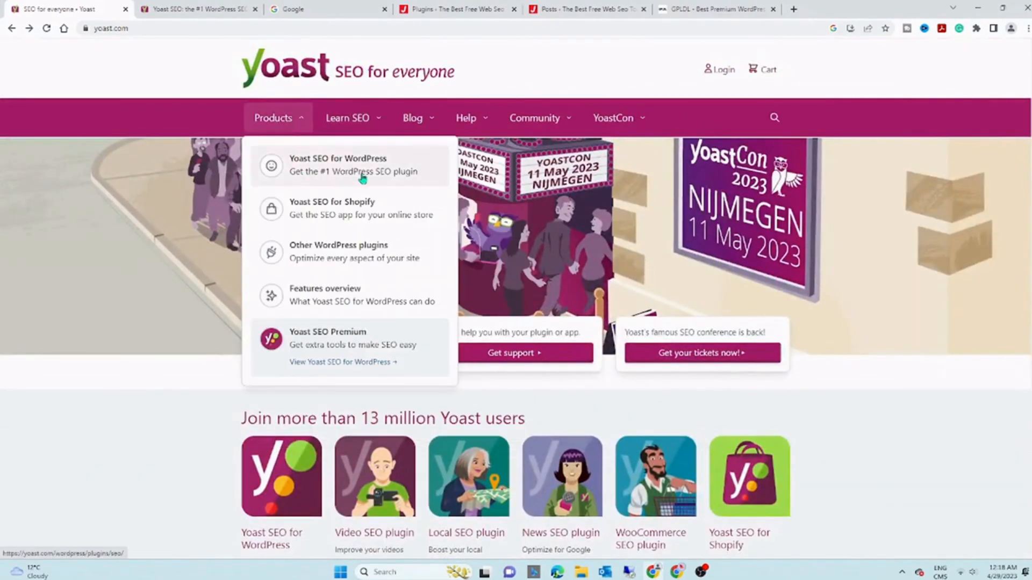
pyautogui.click(337, 165)
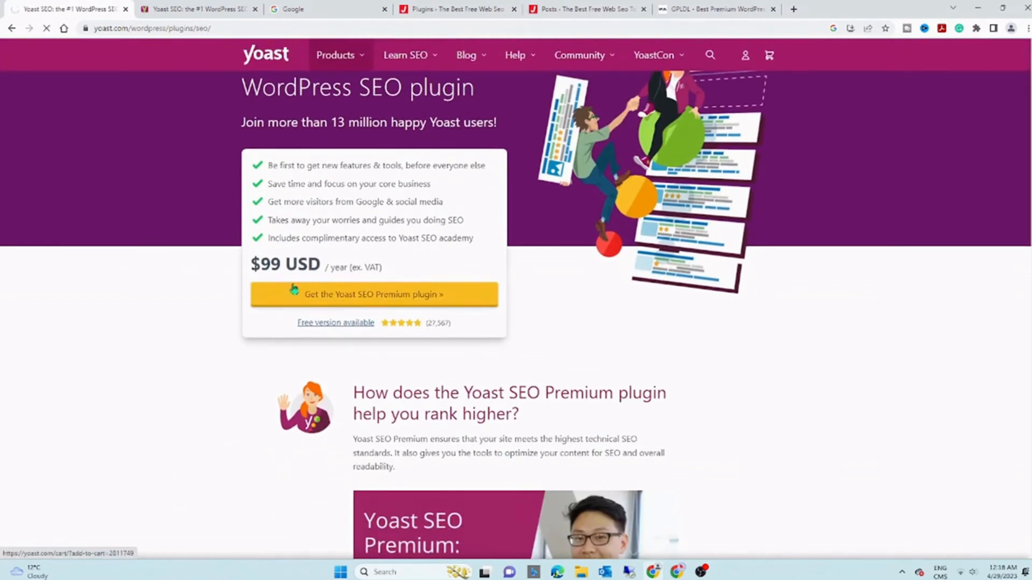
pyautogui.click(373, 294)
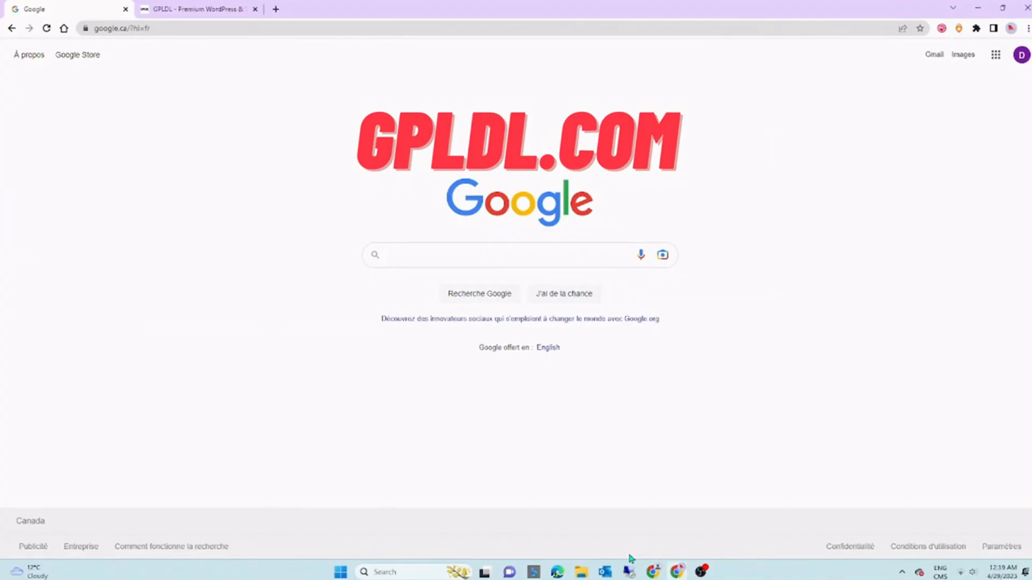
pyautogui.write('gp')
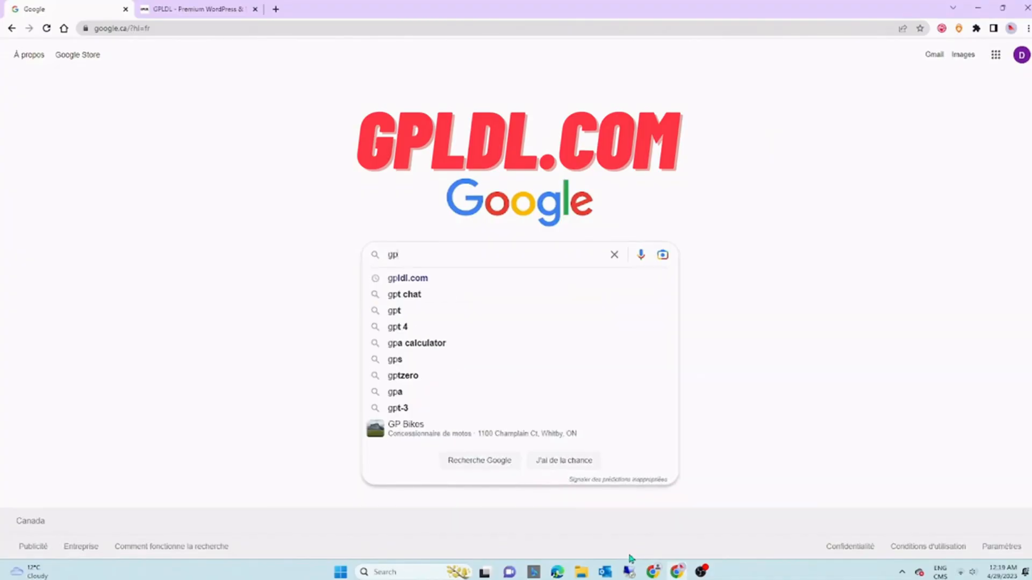
pyautogui.write('t')
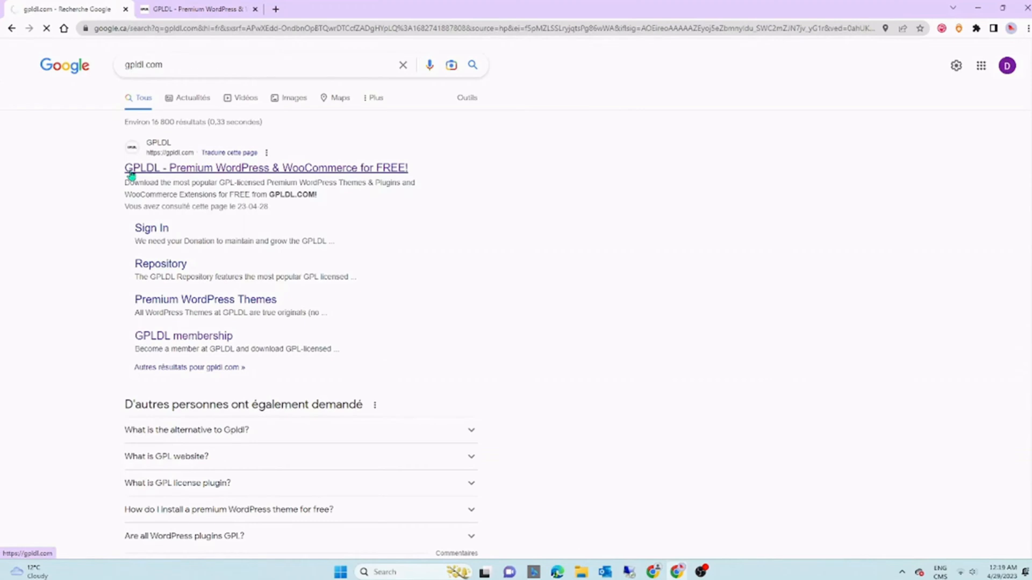
# Step: Open the GPLDL site, view its free membership sign-up form and tick the reCAPTCHA
pyautogui.click(265, 167)
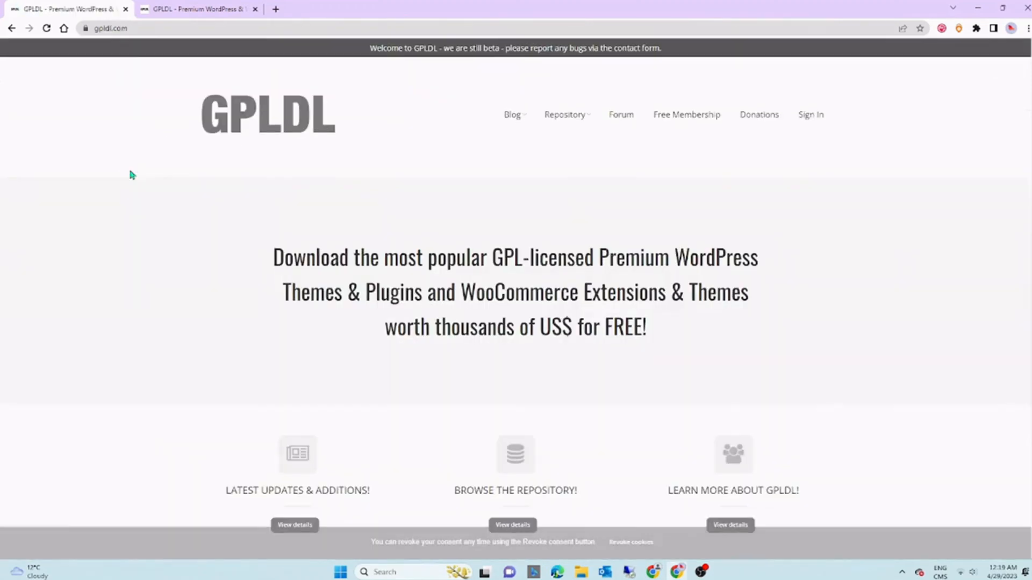
pyautogui.scroll(-3)
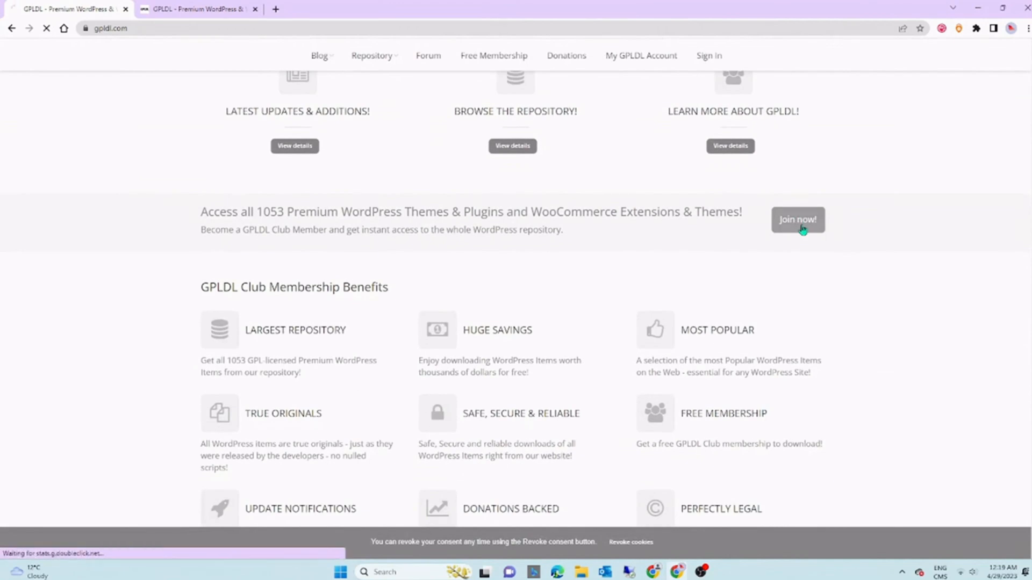
pyautogui.click(796, 219)
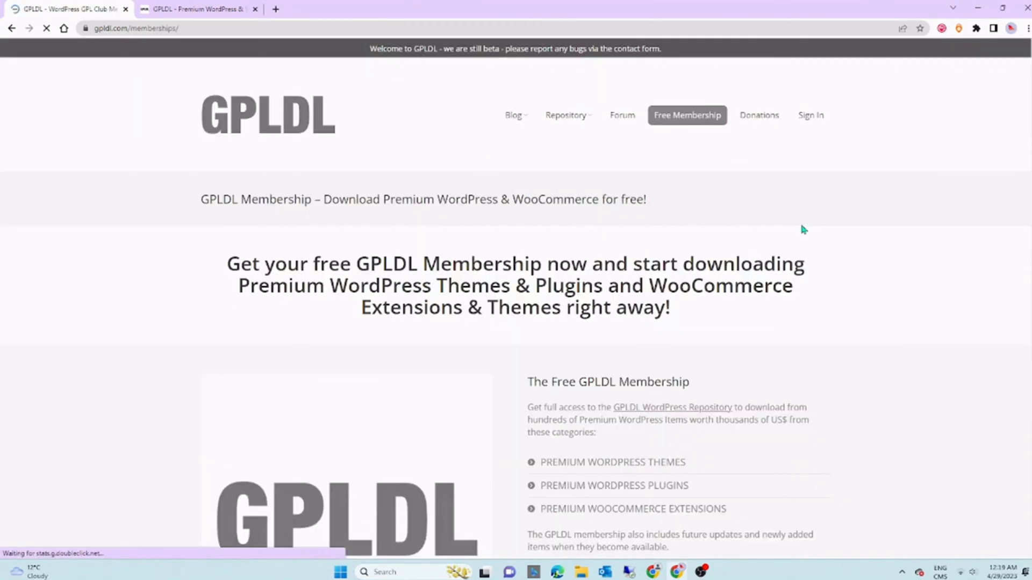
pyautogui.scroll(-3)
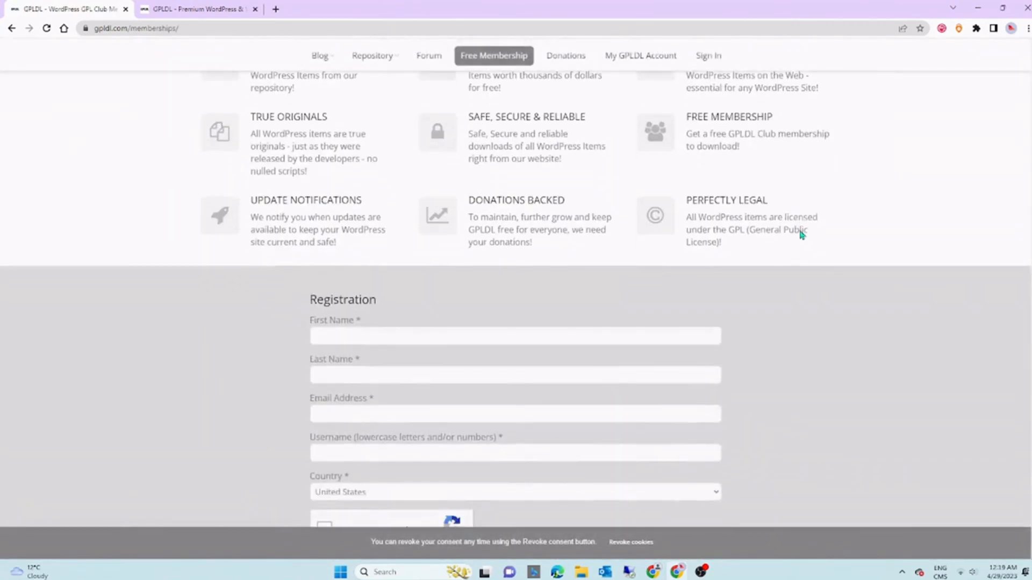
pyautogui.scroll(-3)
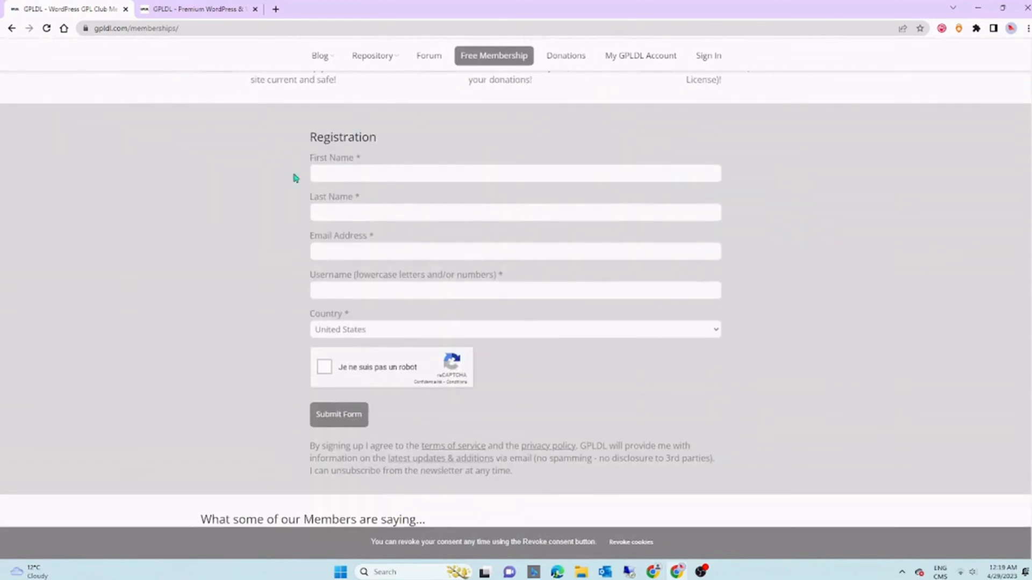
pyautogui.moveTo(421, 244)
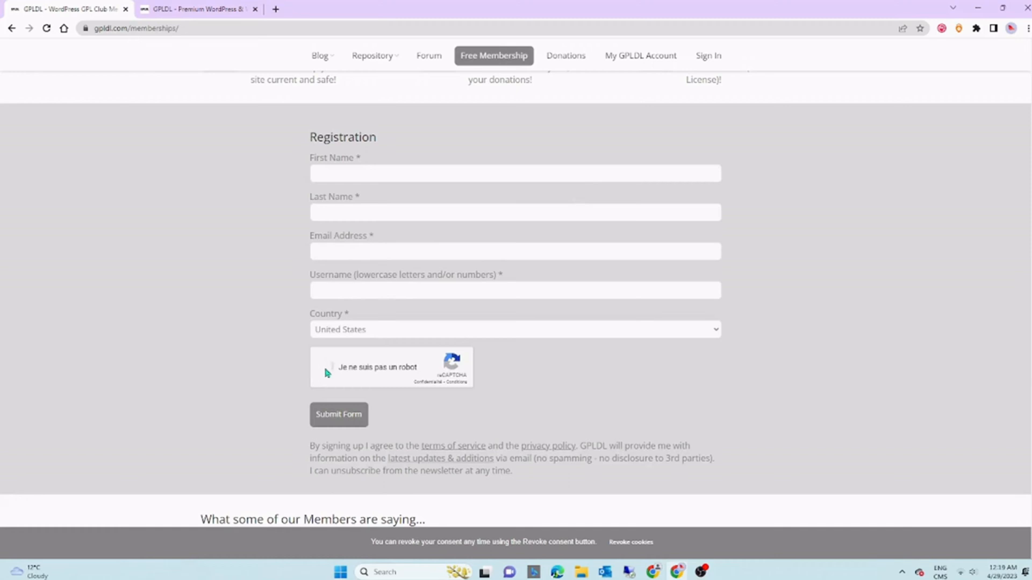
pyautogui.click(327, 366)
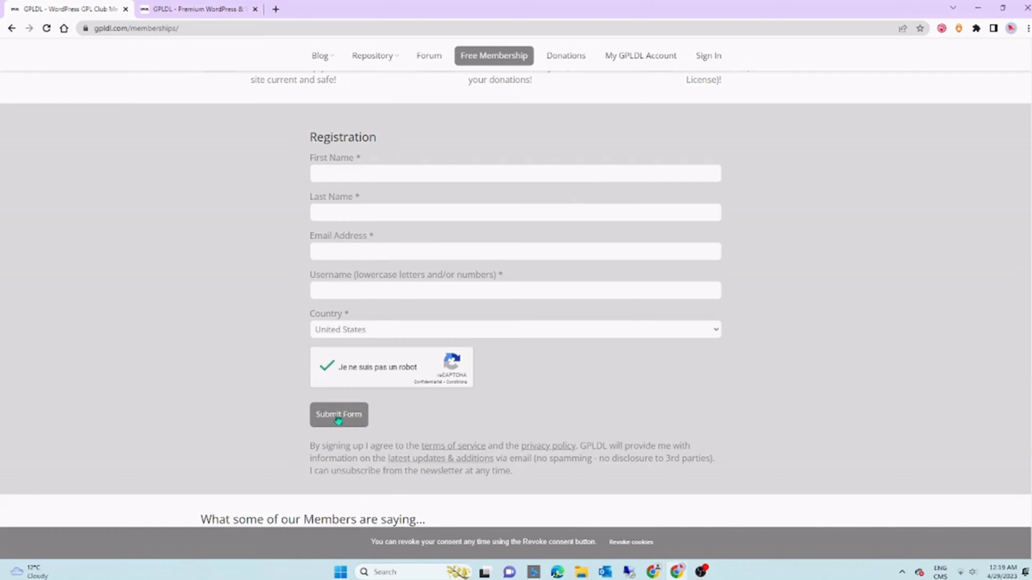
pyautogui.scroll(-3)
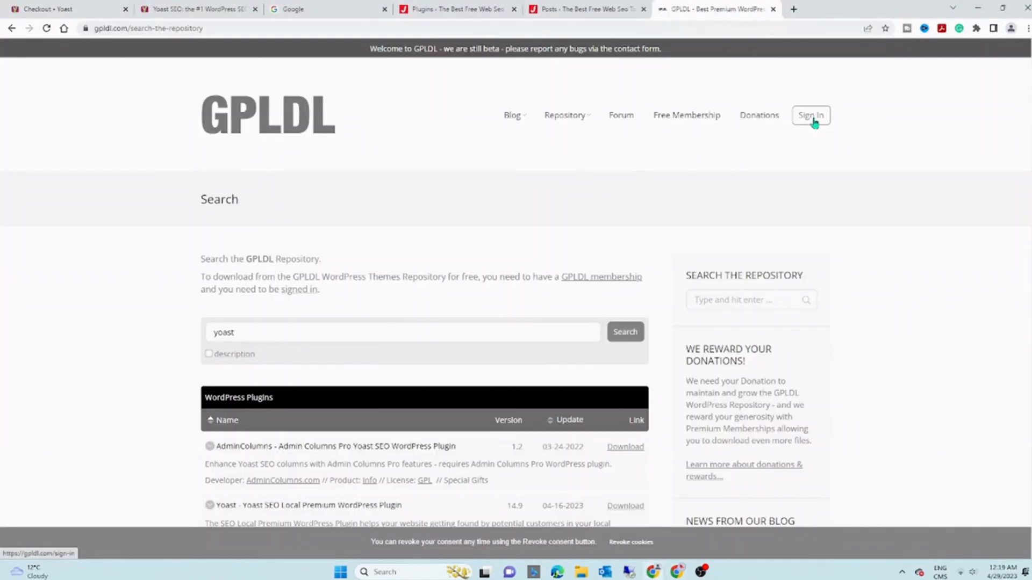
# Step: Log in to the GPLDL account, landing on the Donations page with its three tiers
pyautogui.click(810, 114)
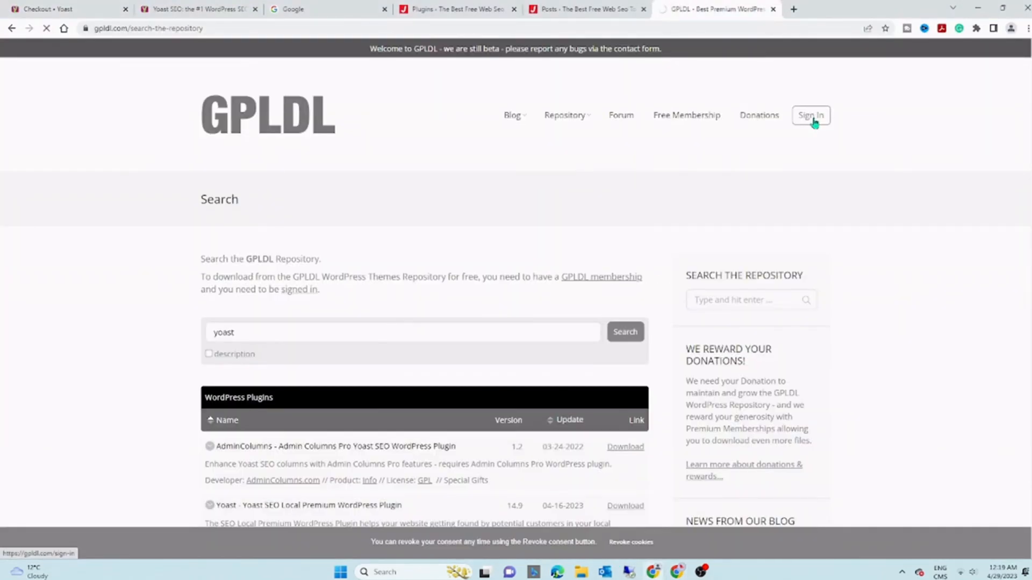
pyautogui.click(810, 114)
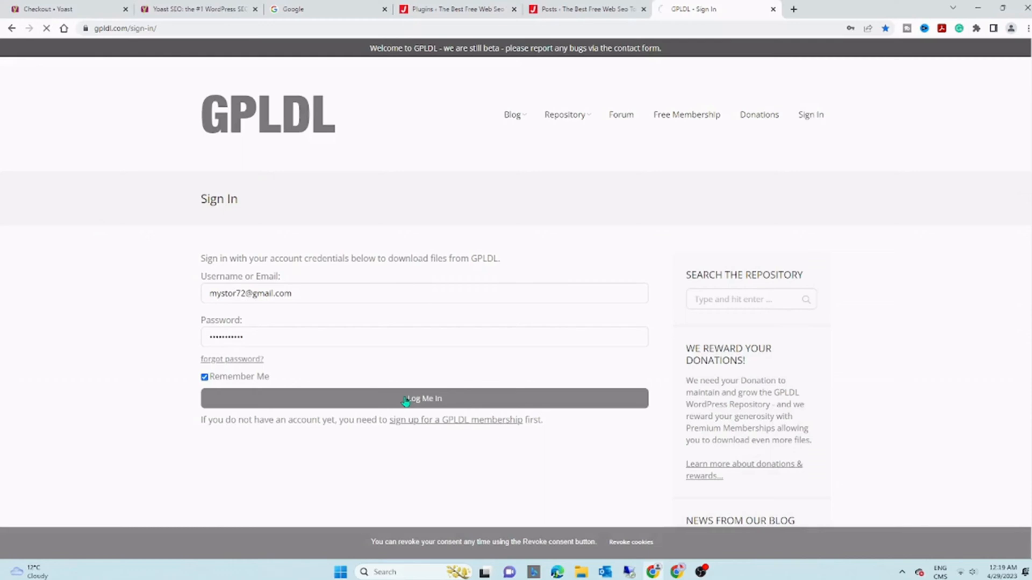
pyautogui.click(423, 398)
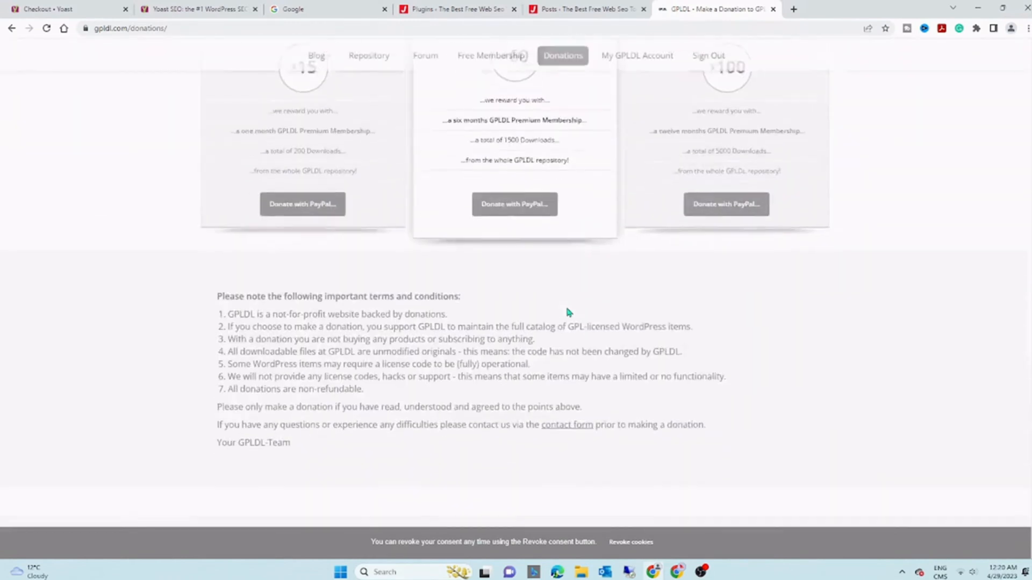
pyautogui.scroll(3)
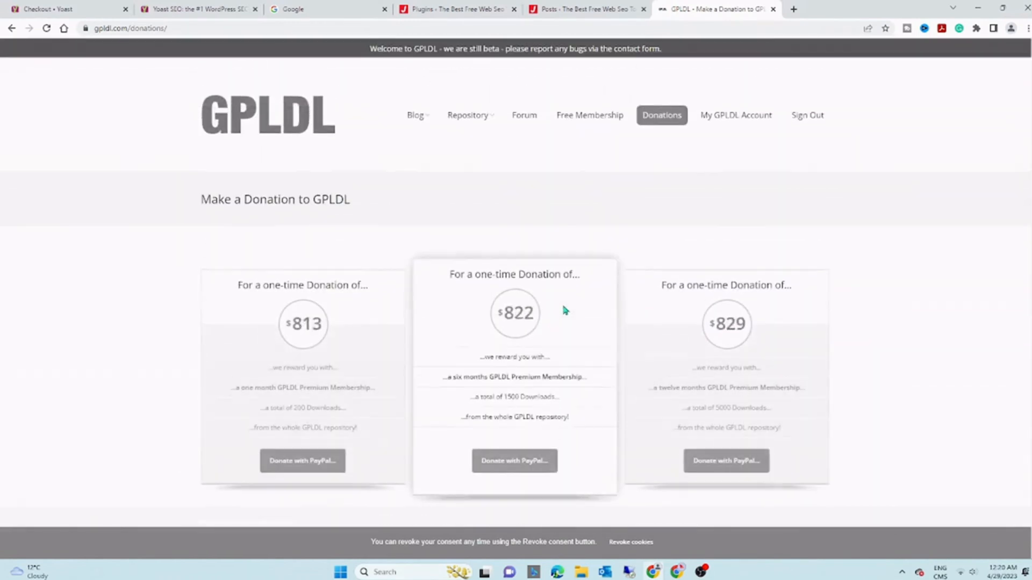
# Step: Open GPLDL's full download repository and search it for 'yoast'
pyautogui.click(468, 115)
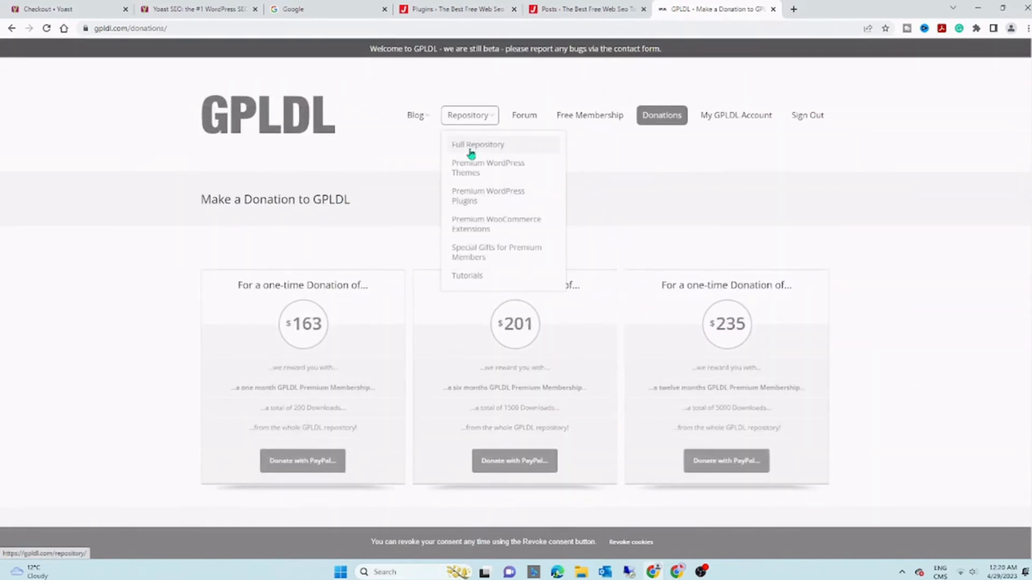
pyautogui.click(477, 144)
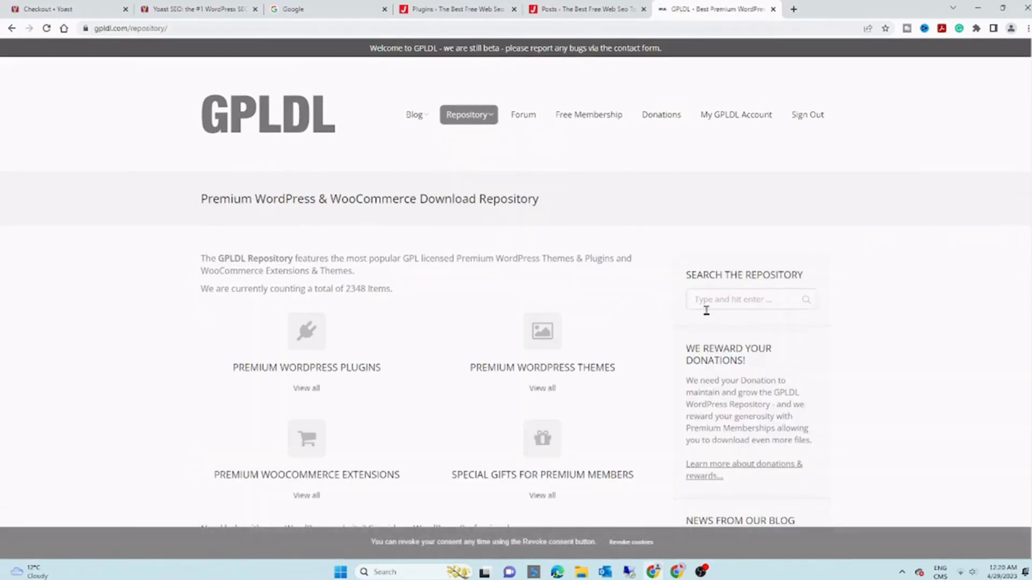
pyautogui.click(744, 300)
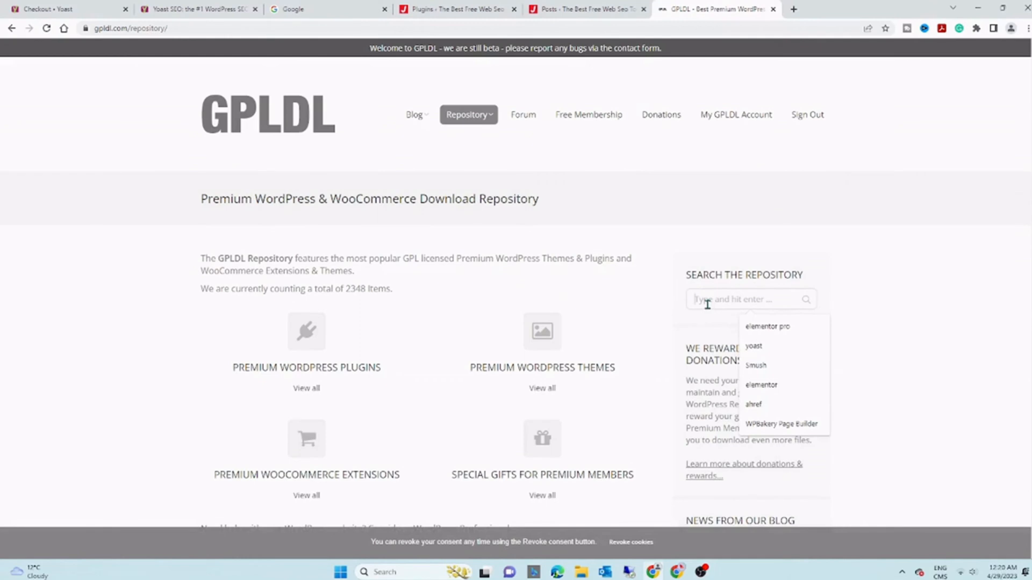
pyautogui.write('yoast')
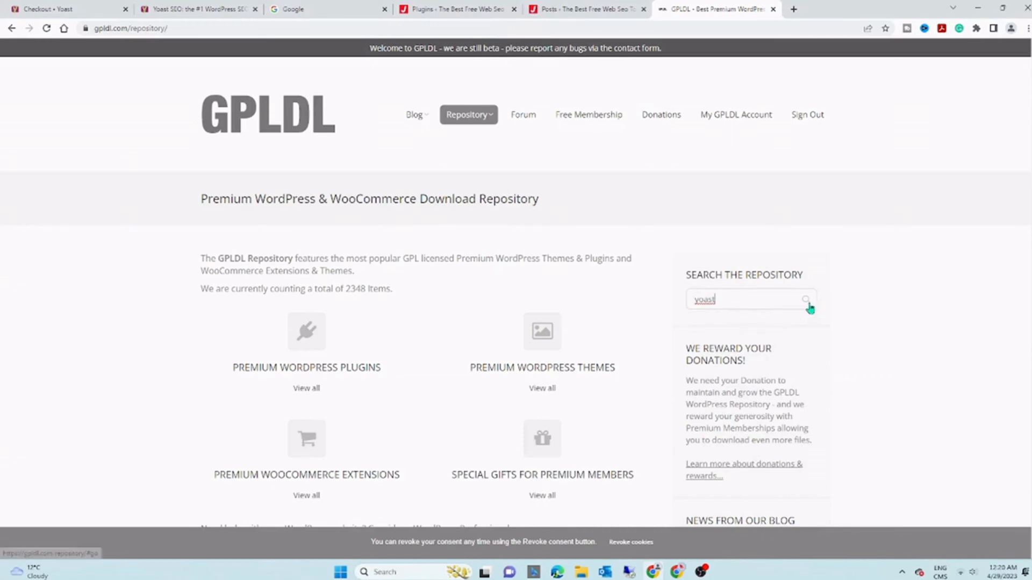
pyautogui.click(805, 300)
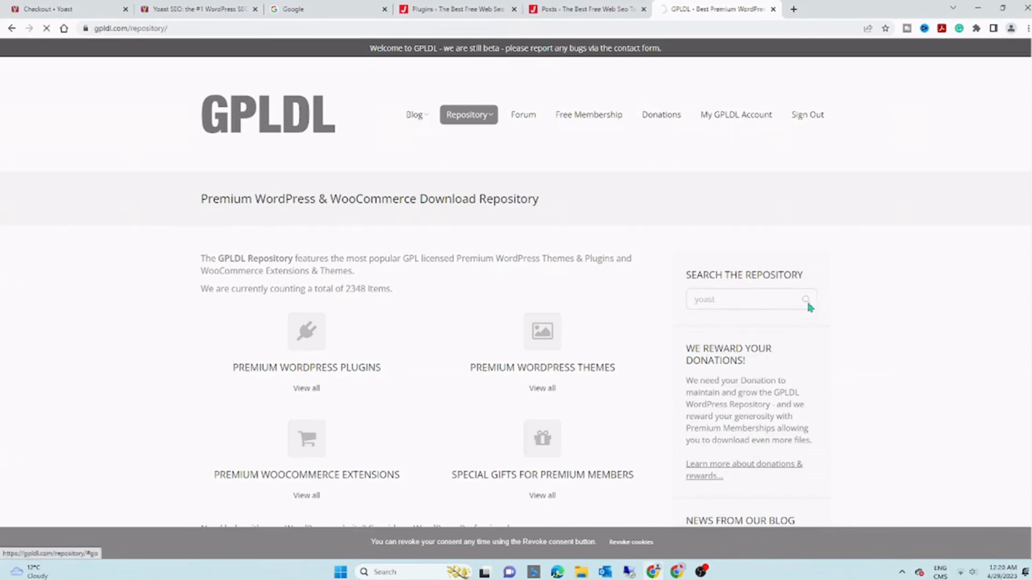
pyautogui.click(806, 299)
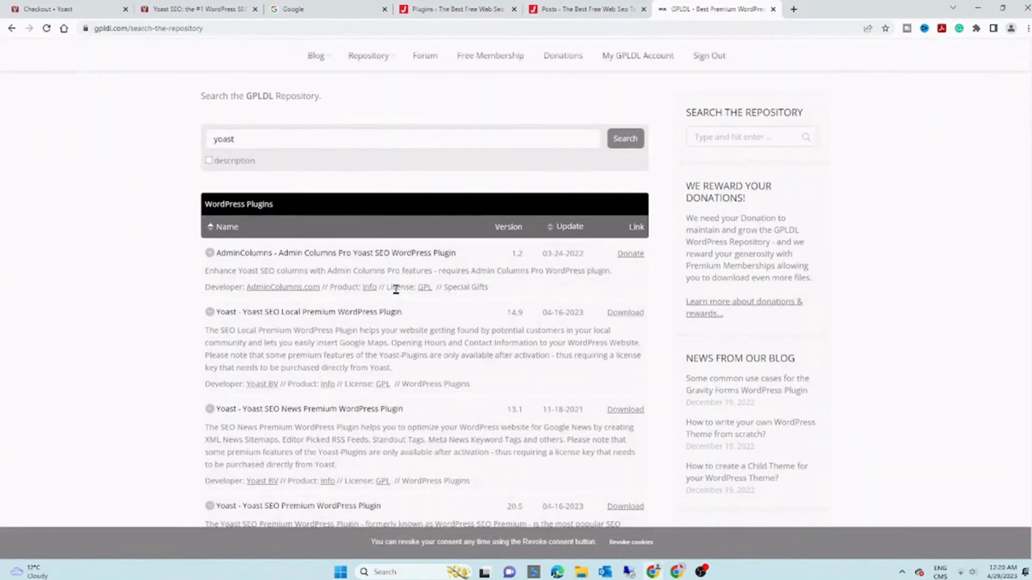
# Step: Check the Yoast SEO Premium update date in the results and download its zip
pyautogui.scroll(-3)
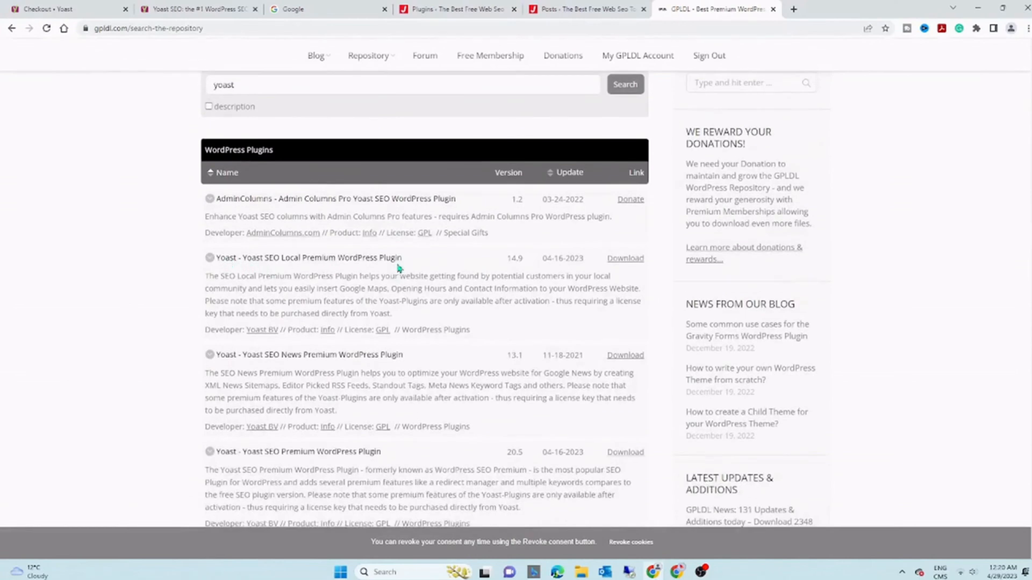
pyautogui.moveTo(222, 365)
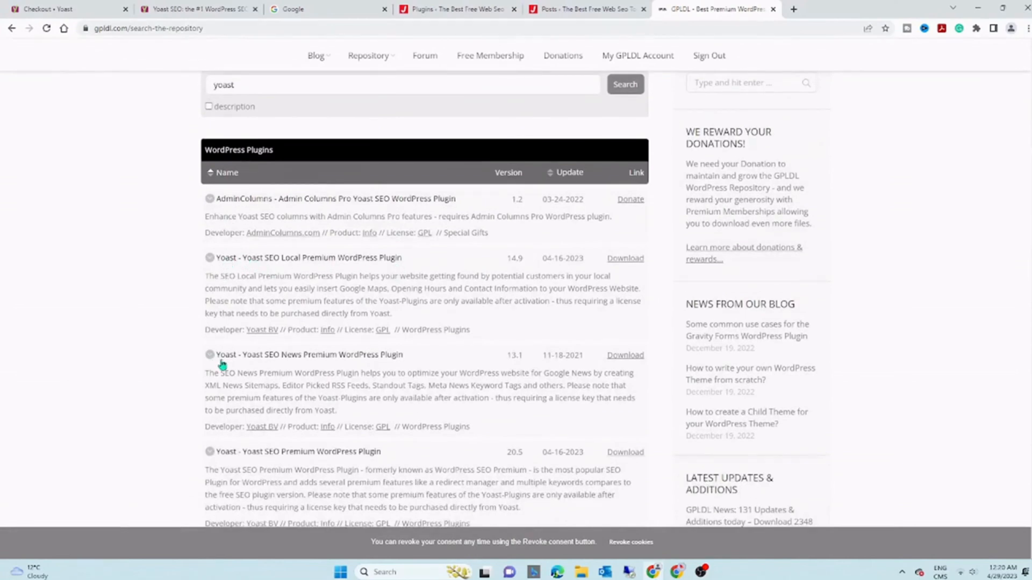
pyautogui.moveTo(413, 363)
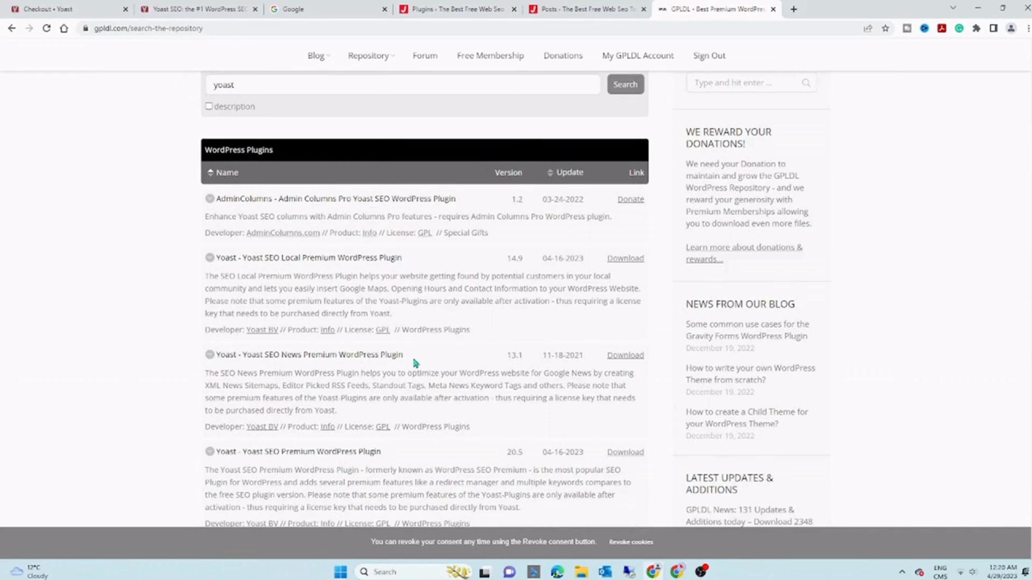
pyautogui.moveTo(69, 406)
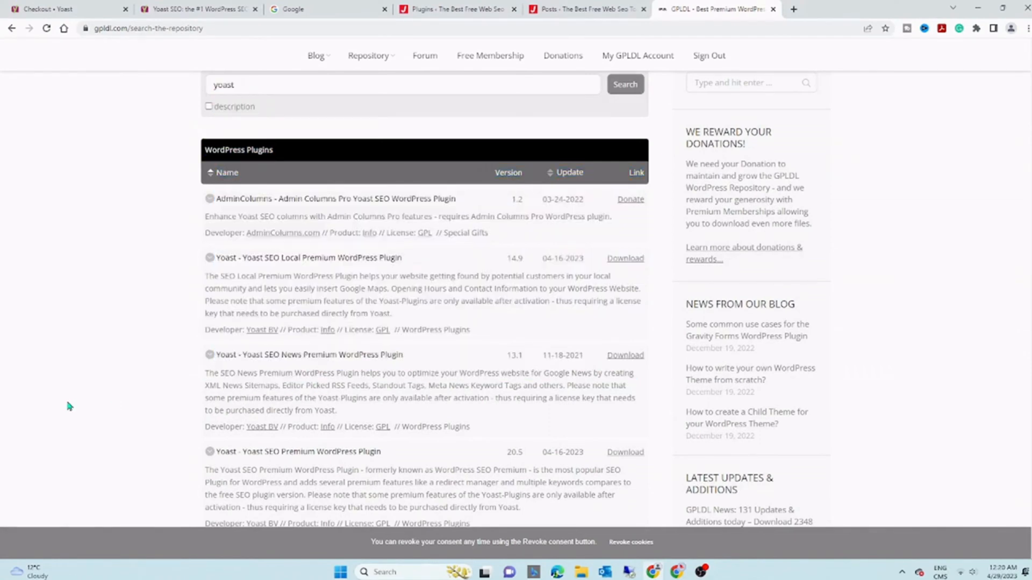
pyautogui.scroll(-3)
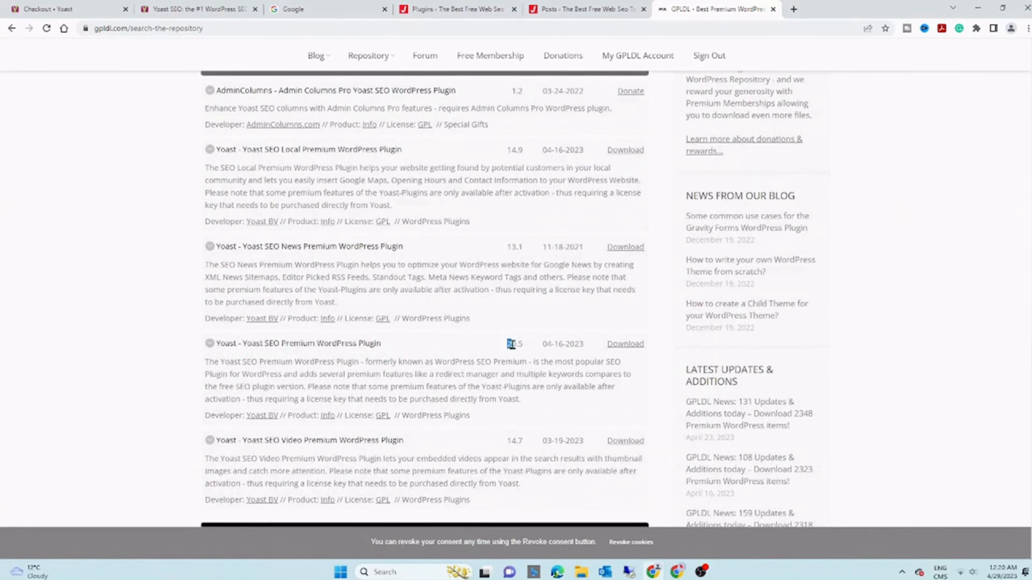
pyautogui.doubleClick(561, 344)
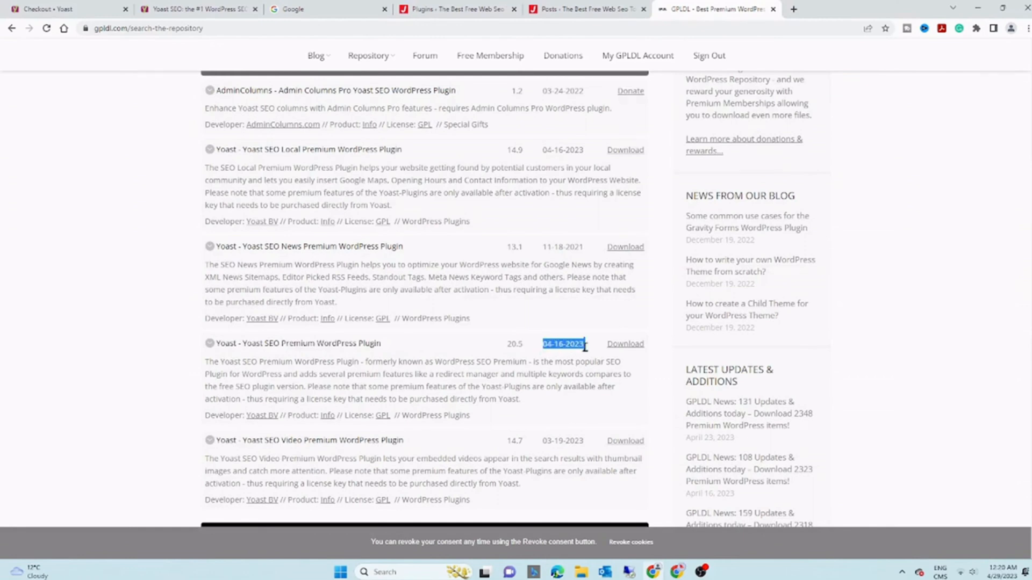
pyautogui.click(624, 343)
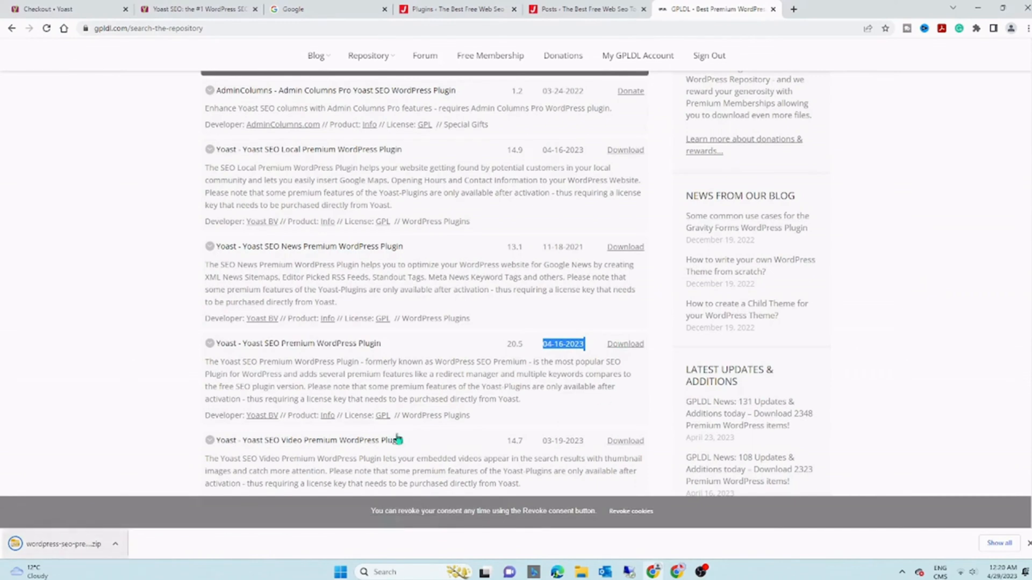
pyautogui.click(454, 9)
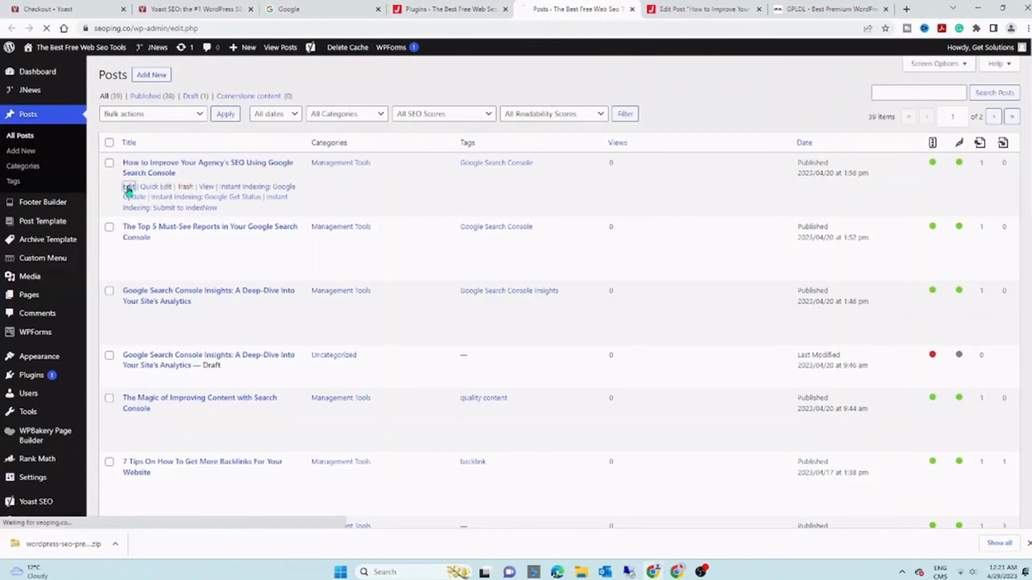
# Step: Edit the first post and browse its Yoast SEO box, dismissing the Premium upsell popup
pyautogui.click(128, 186)
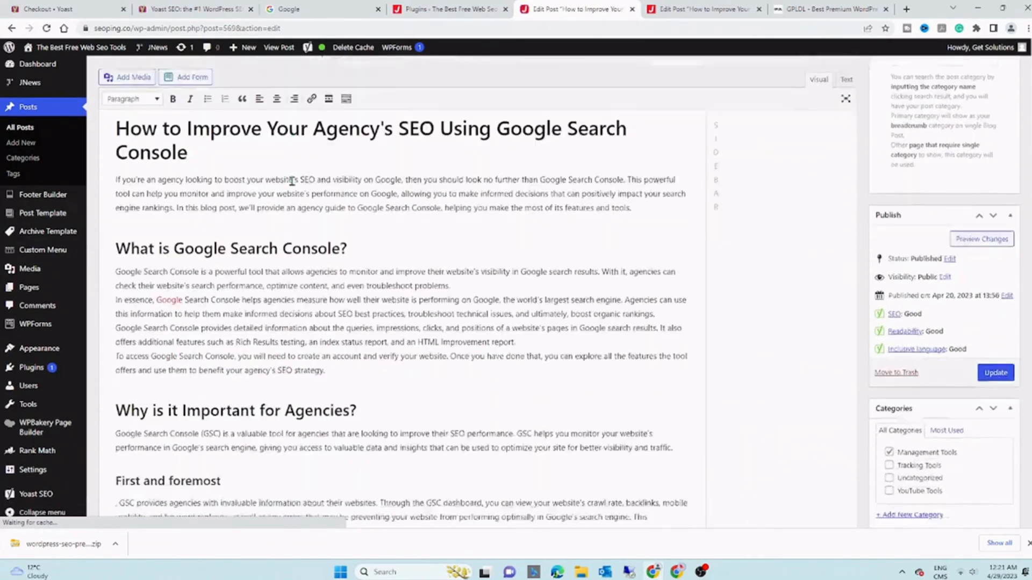
pyautogui.scroll(-3)
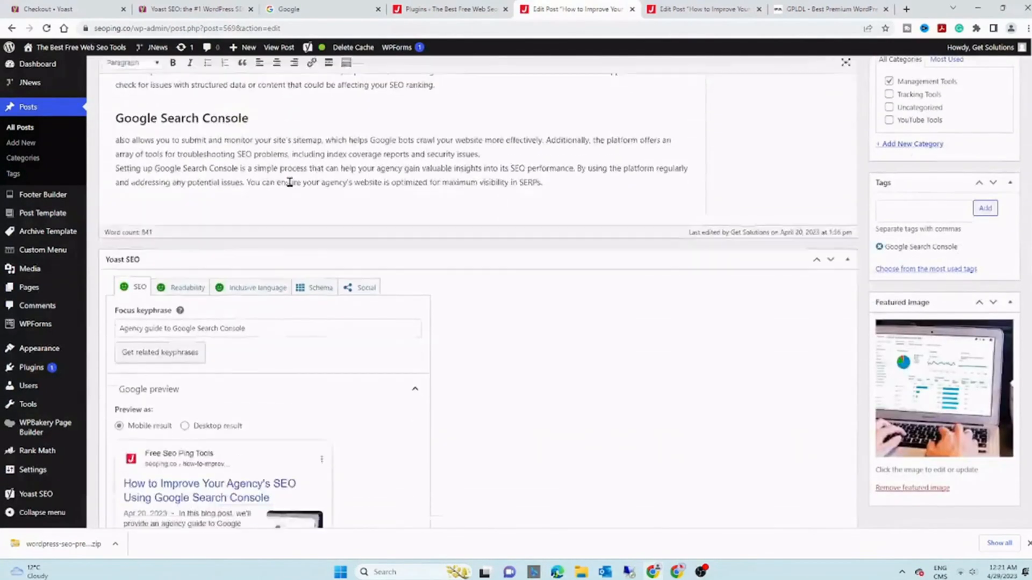
pyautogui.scroll(-3)
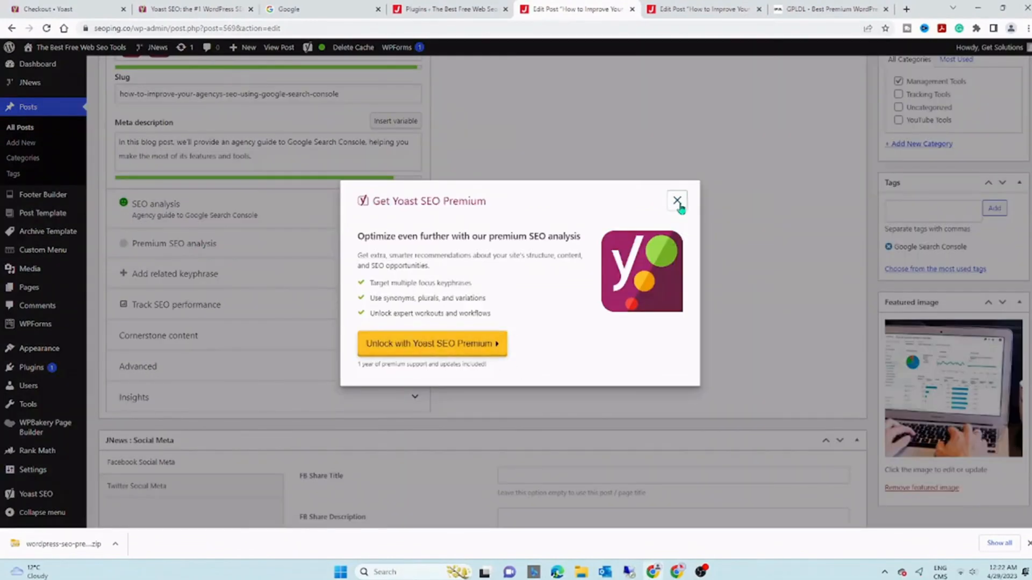
pyautogui.click(677, 201)
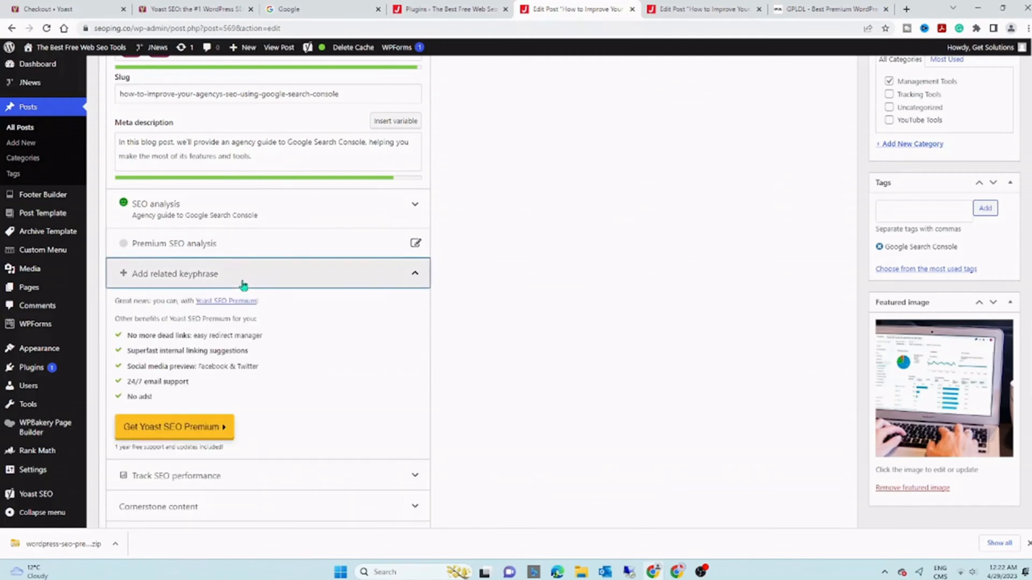
pyautogui.scroll(-3)
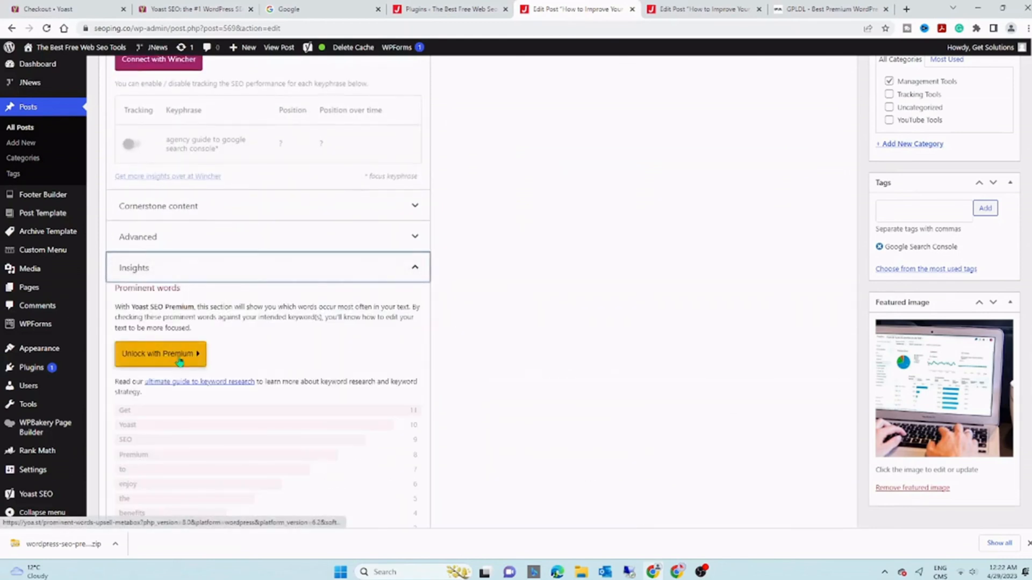
pyautogui.scroll(3)
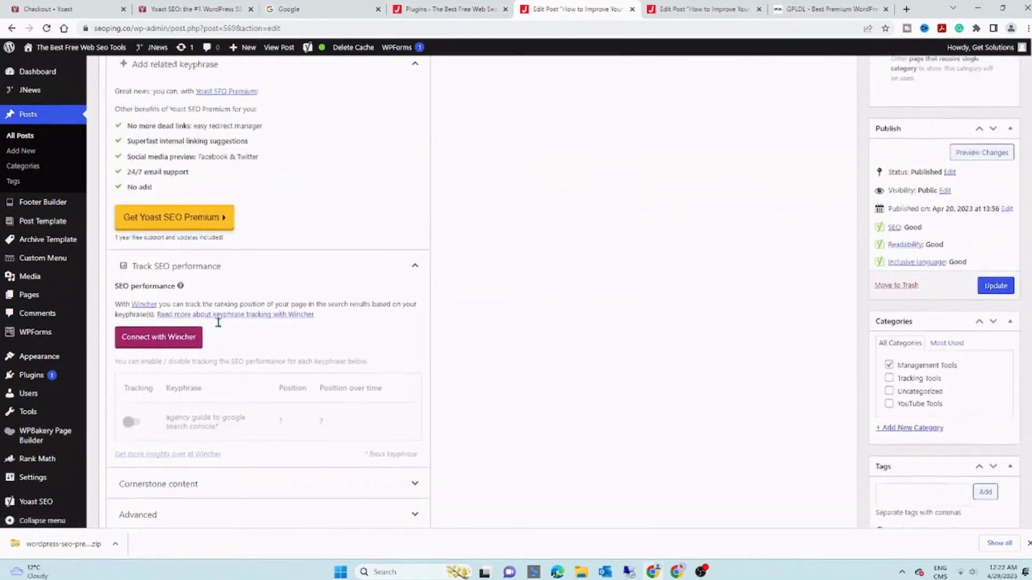
pyautogui.scroll(3)
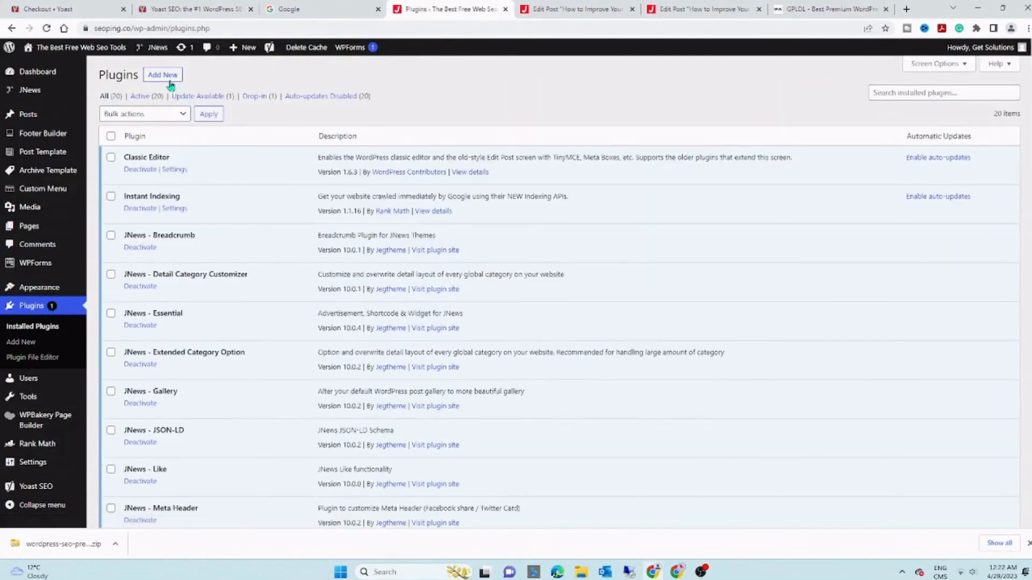
# Step: Upload the wordpress-seo-premium zip through Add New > Upload Plugin and install it
pyautogui.click(162, 74)
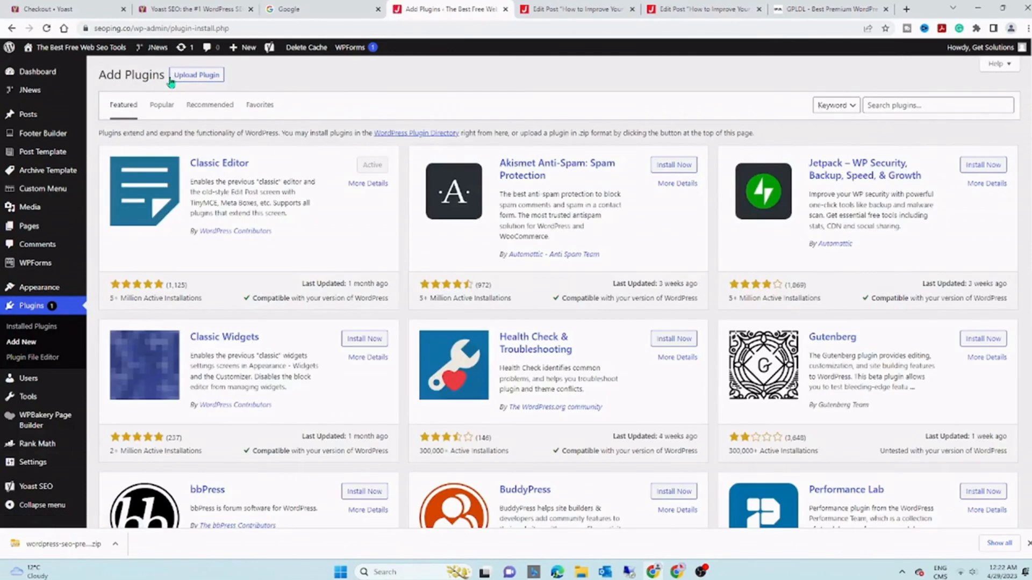
pyautogui.click(196, 74)
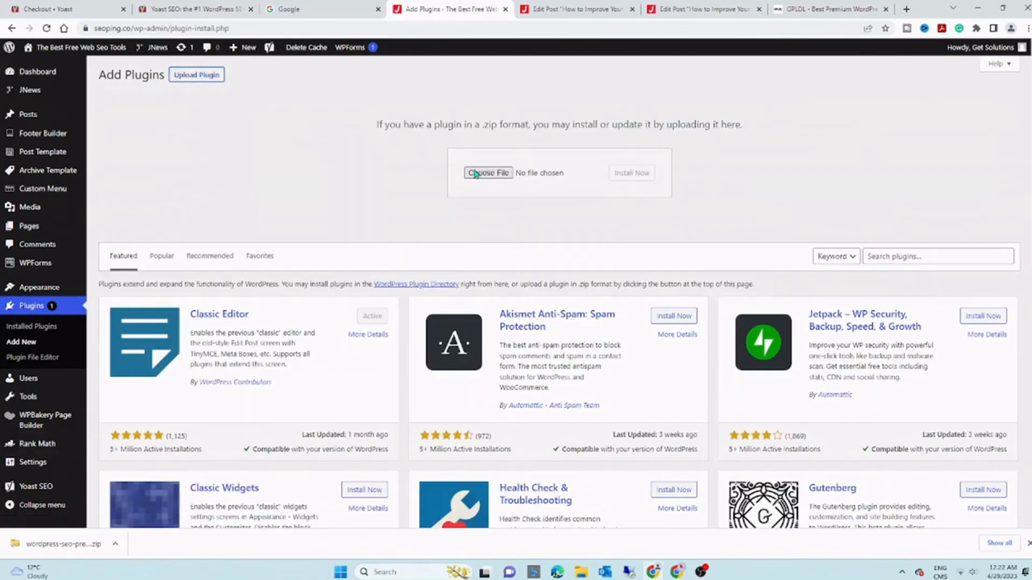
pyautogui.click(487, 173)
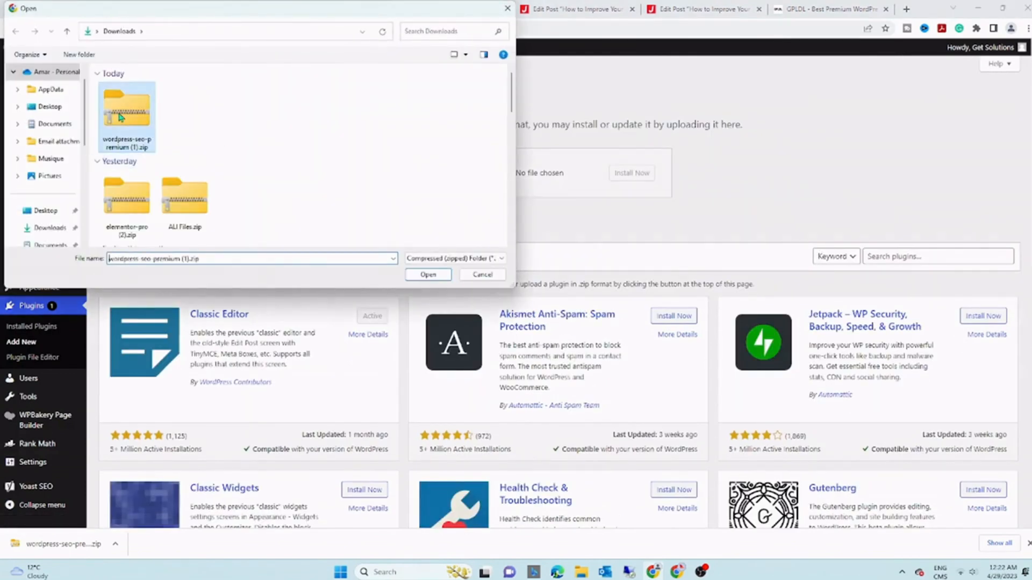
pyautogui.click(428, 275)
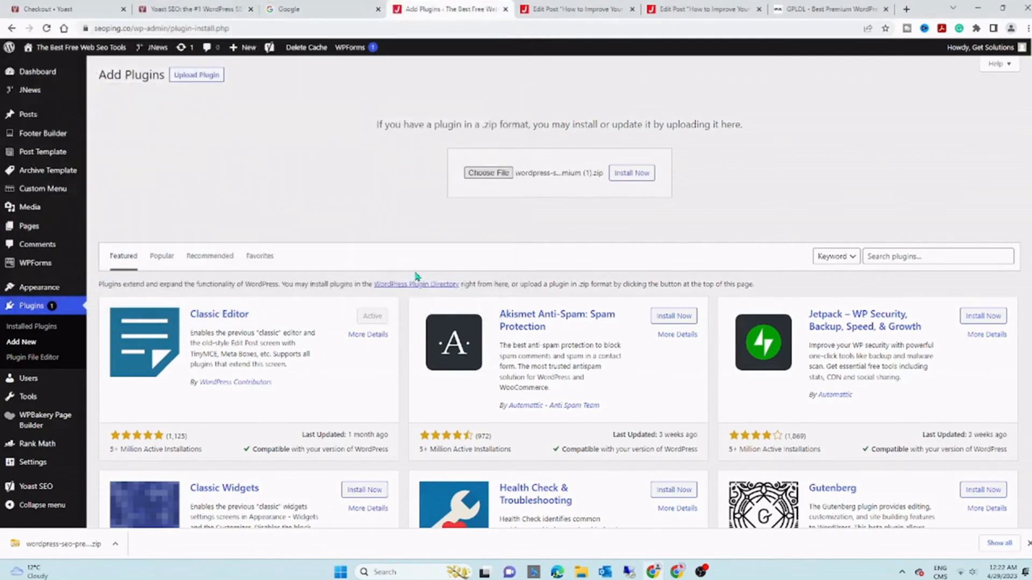
pyautogui.click(630, 172)
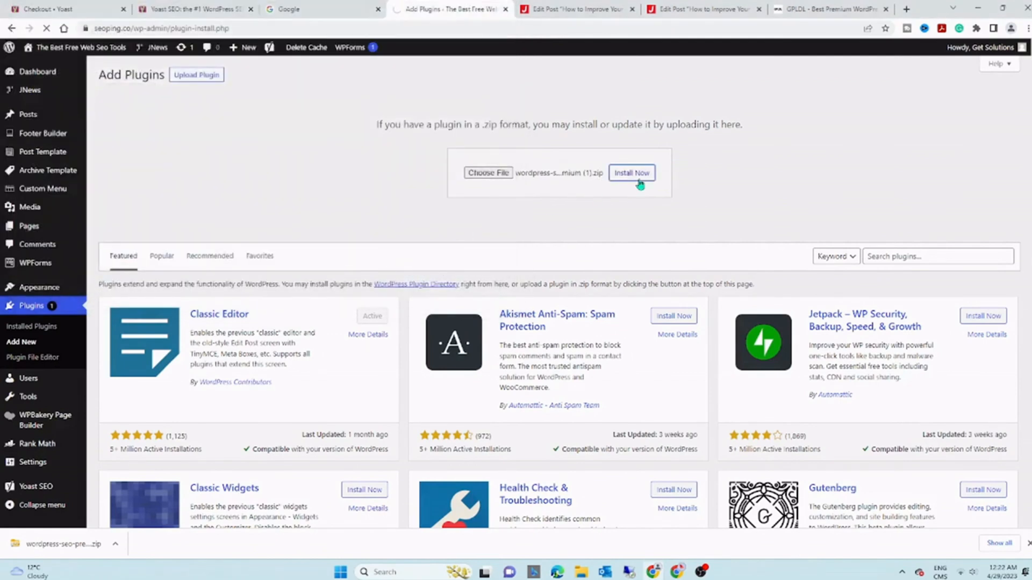
pyautogui.click(631, 172)
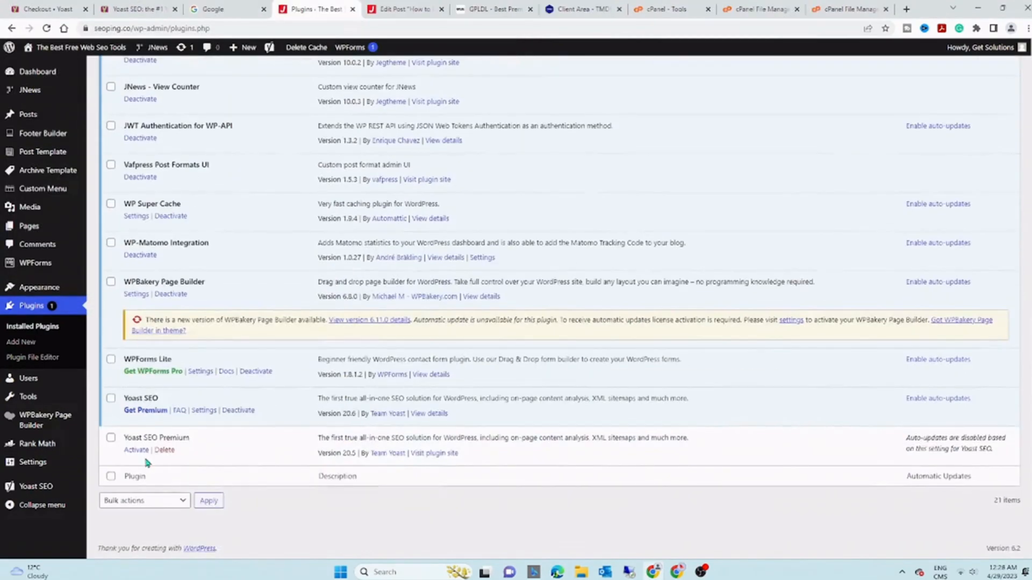
# Step: Activate Yoast SEO Premium on the Plugins page, then go to the All Posts list
pyautogui.click(136, 449)
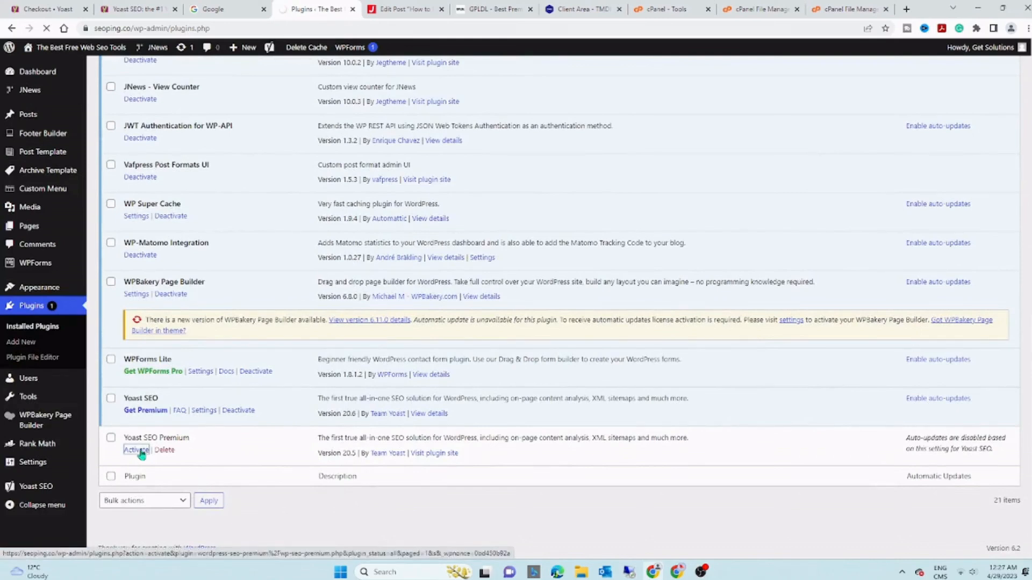
pyautogui.click(135, 449)
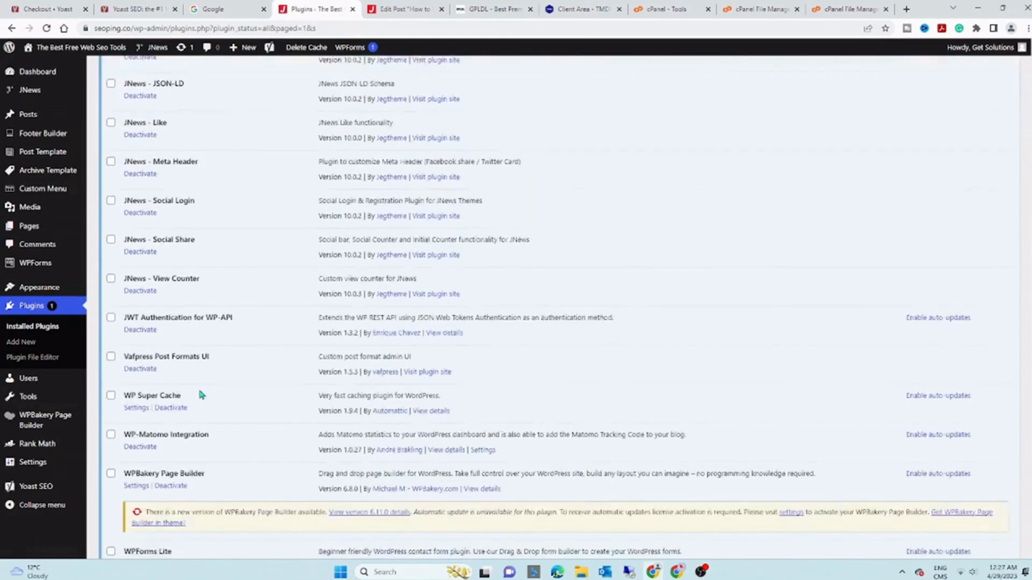
pyautogui.scroll(-3)
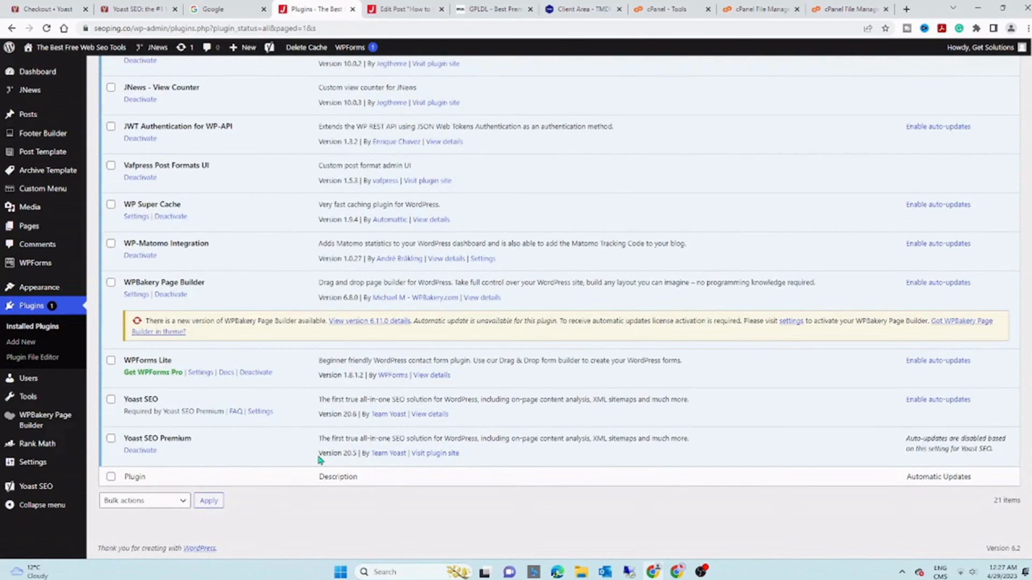
pyautogui.moveTo(365, 517)
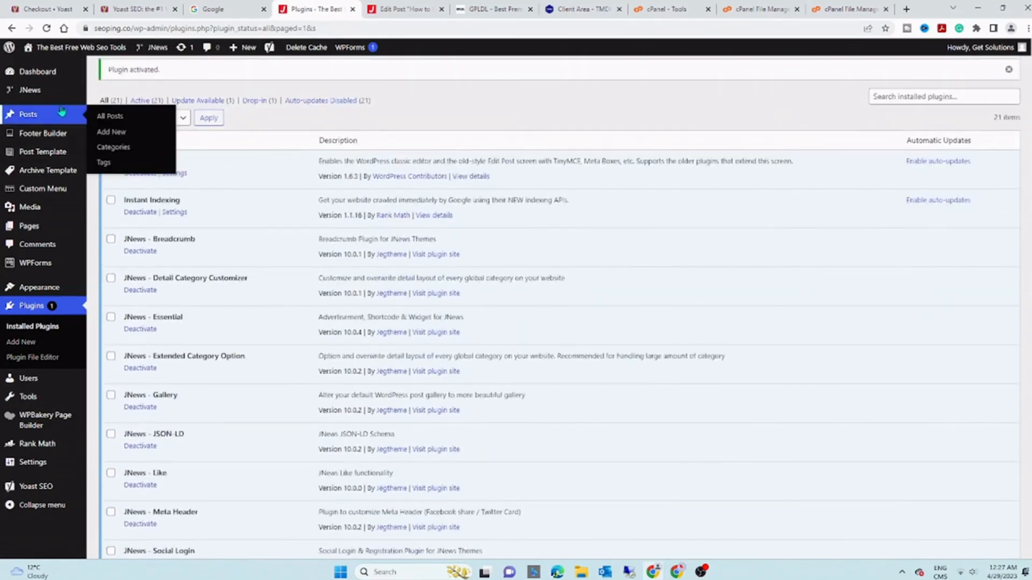
pyautogui.moveTo(111, 132)
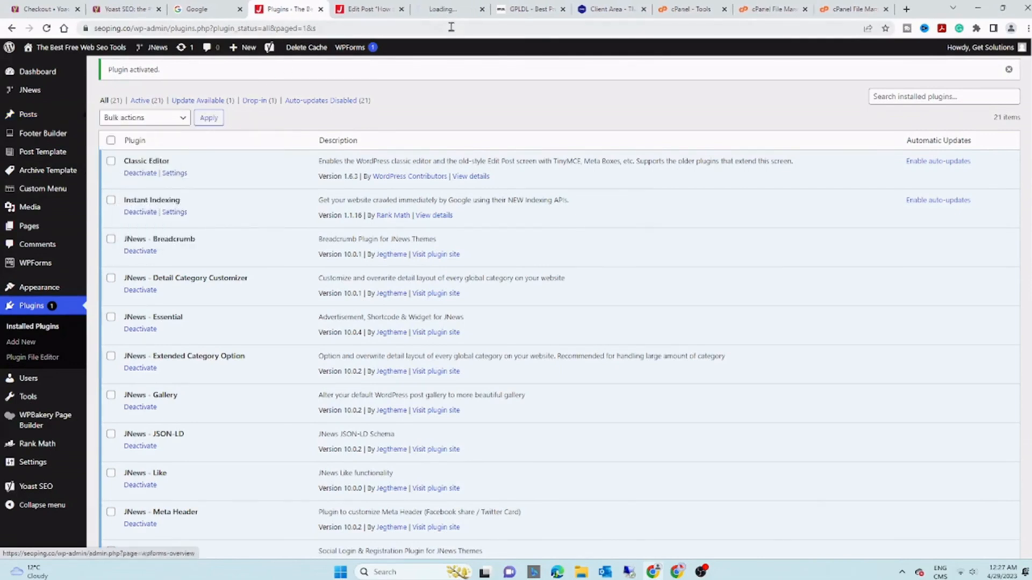
pyautogui.click(451, 9)
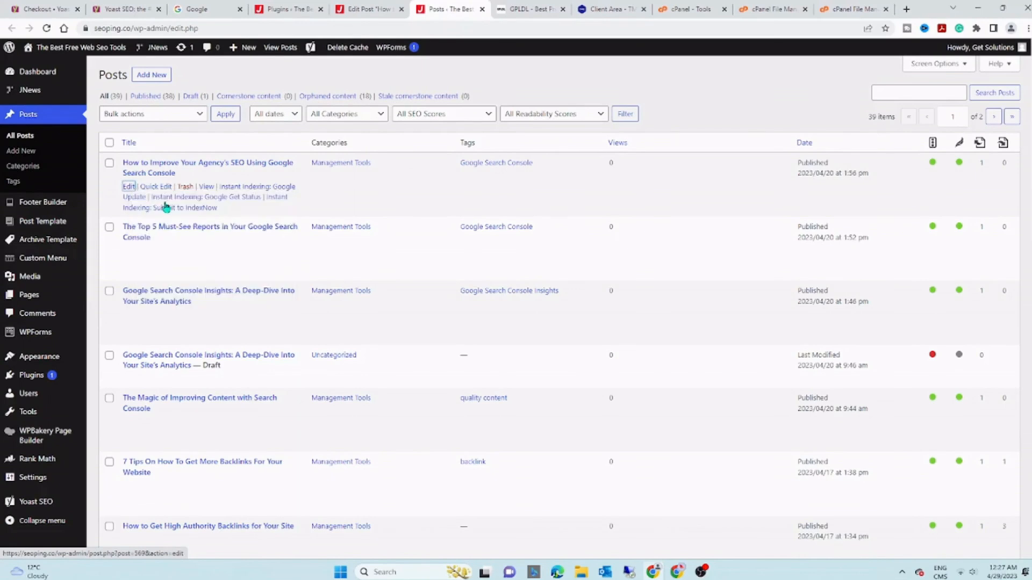
# Step: Edit the Google Search Console agency post and inspect Yoast SEO Premium's Insights and prominent words
pyautogui.click(129, 187)
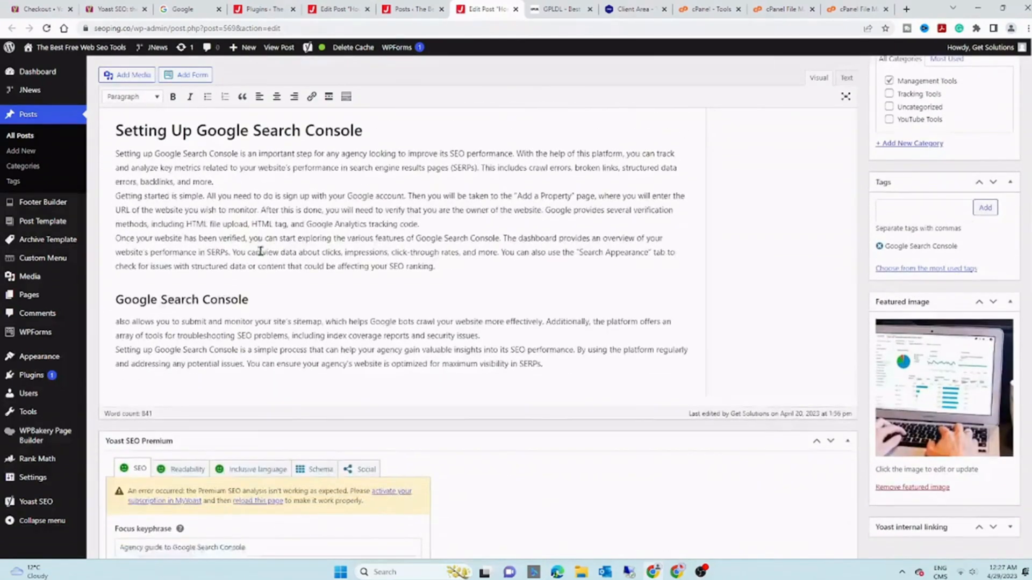
pyautogui.scroll(-3)
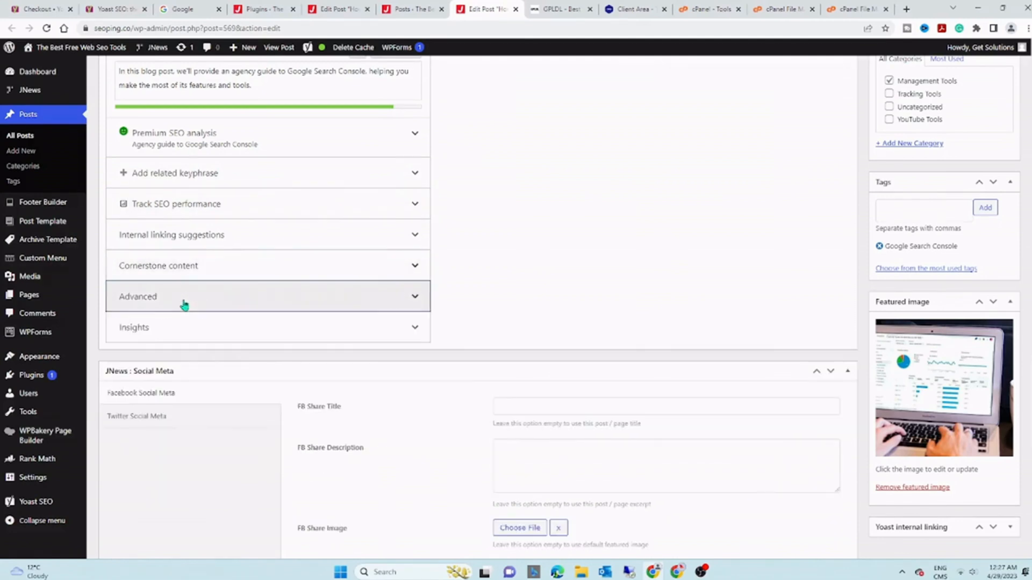
pyautogui.scroll(-3)
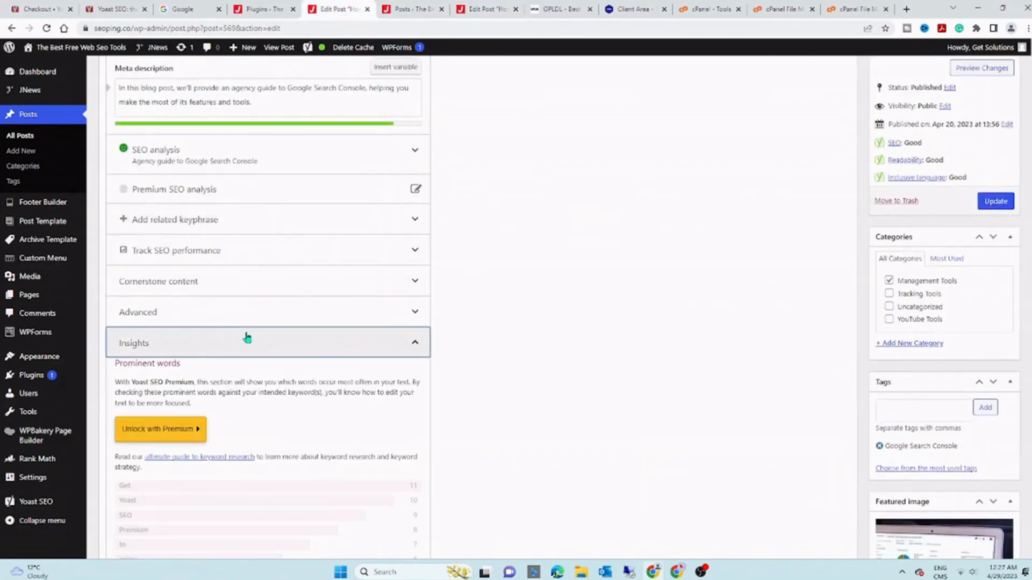
pyautogui.moveTo(189, 308)
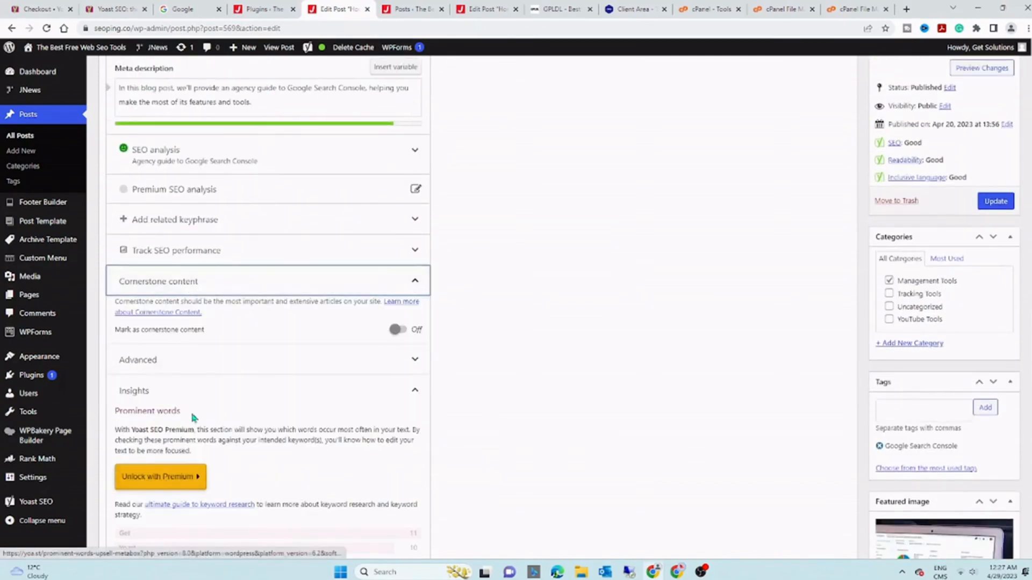
pyautogui.click(160, 477)
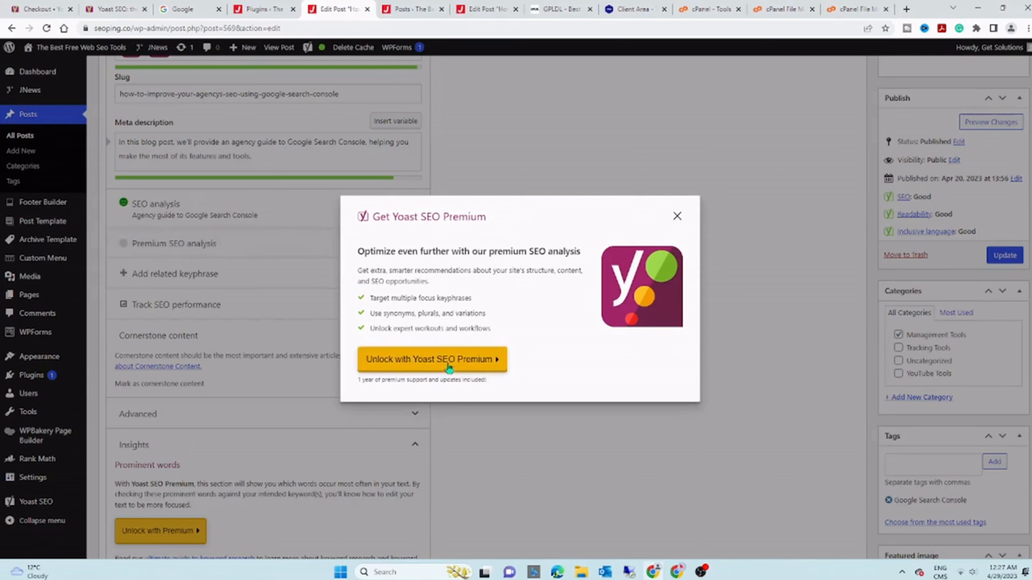
pyautogui.click(677, 216)
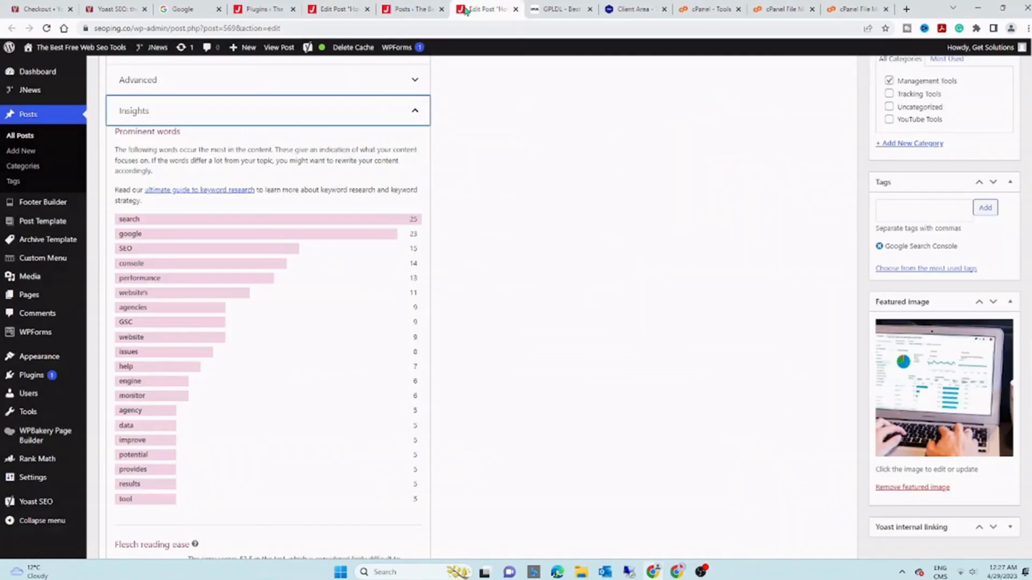
pyautogui.scroll(3)
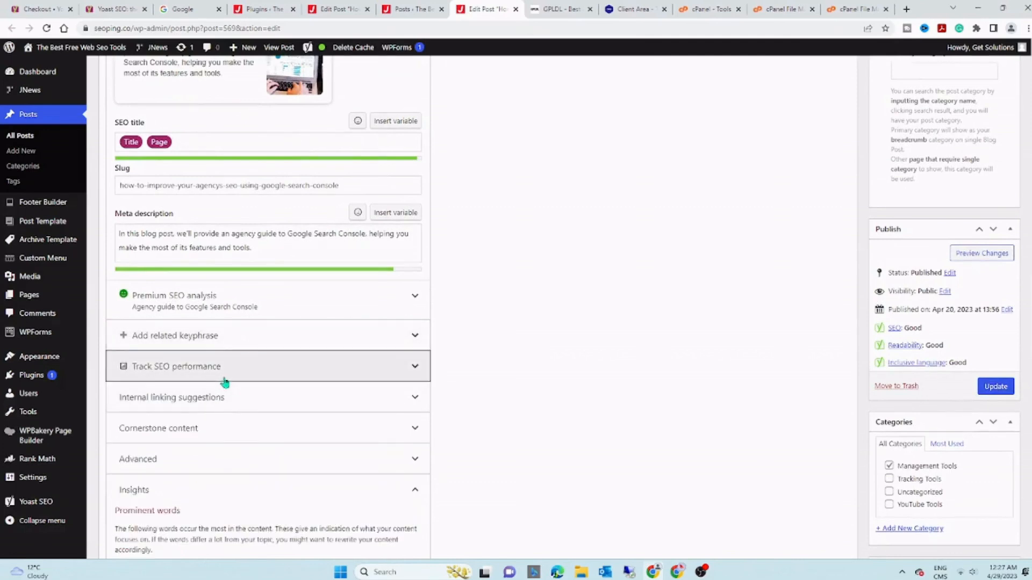
pyautogui.scroll(-3)
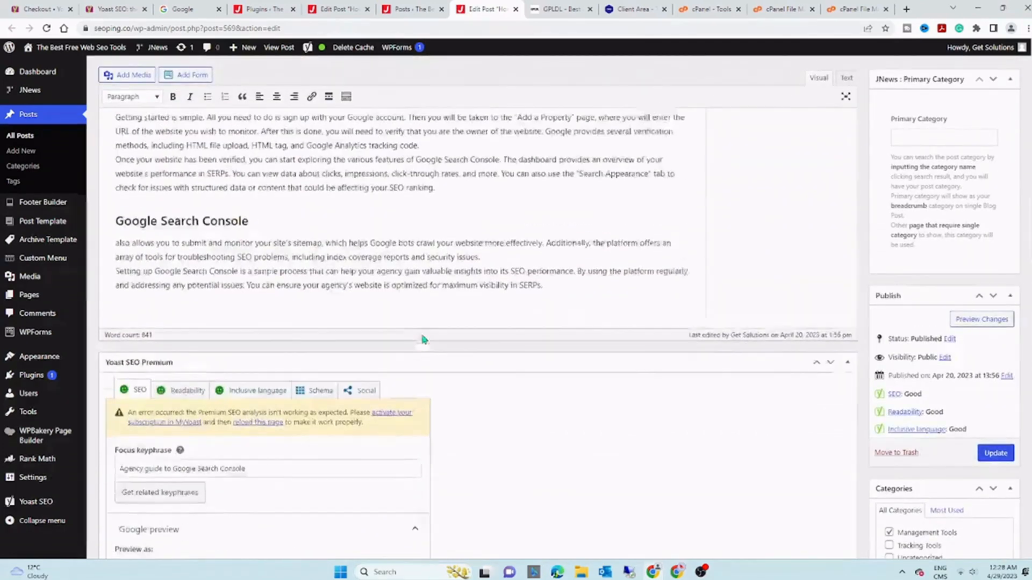
# Step: Follow the permalink under the post title to open the Google Search Console post live
pyautogui.scroll(3)
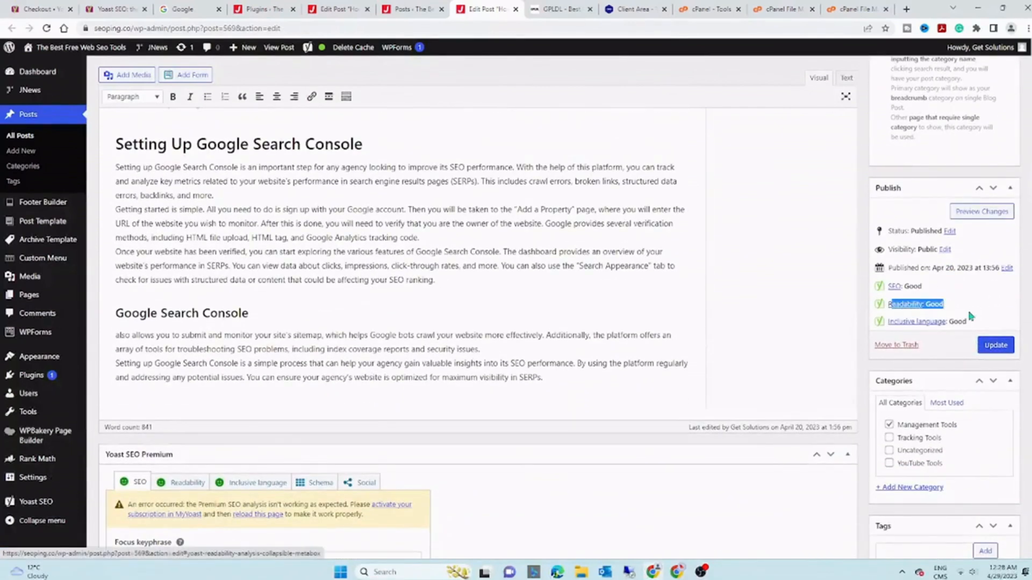
pyautogui.scroll(-3)
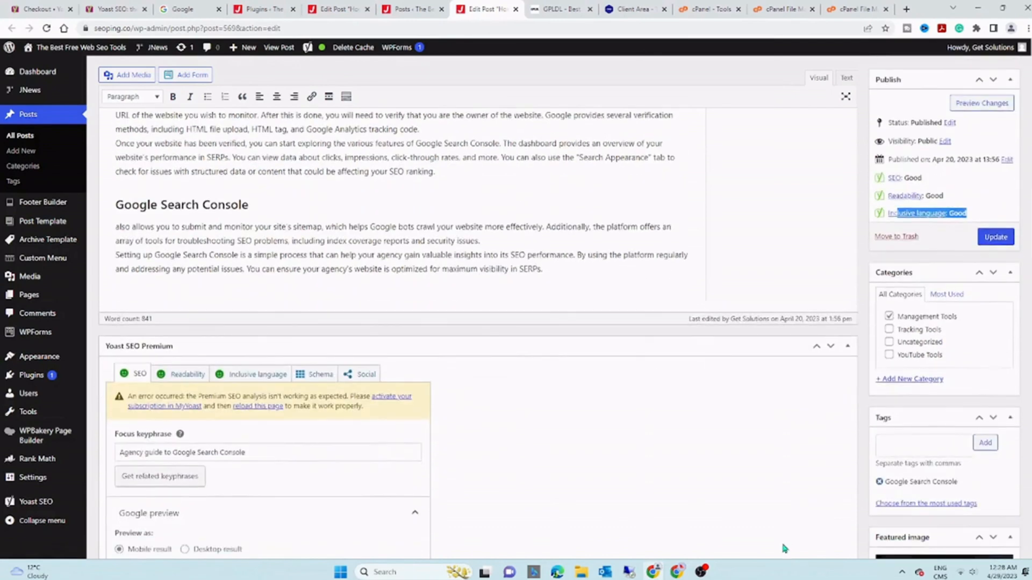
pyautogui.scroll(3)
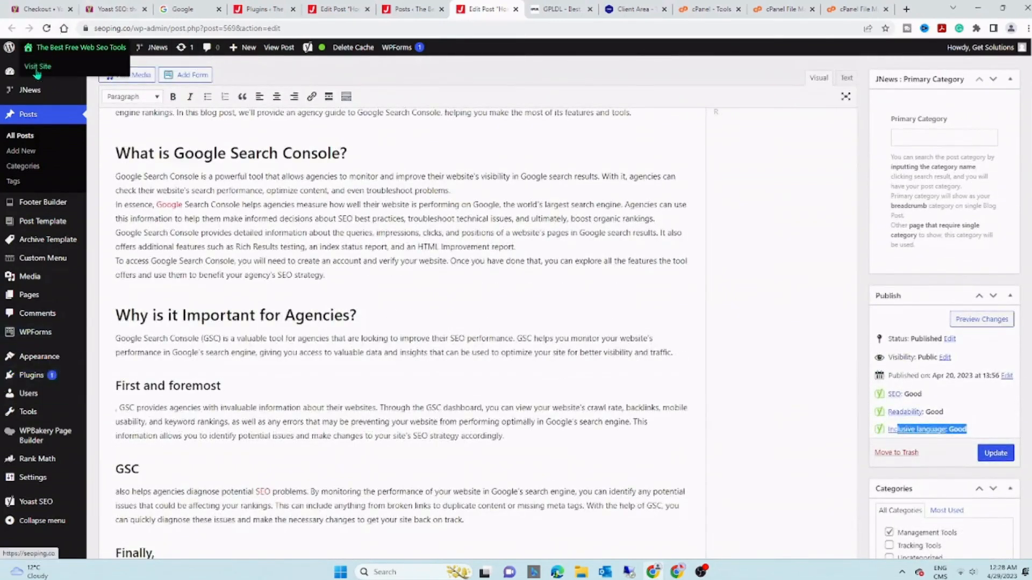
pyautogui.scroll(3)
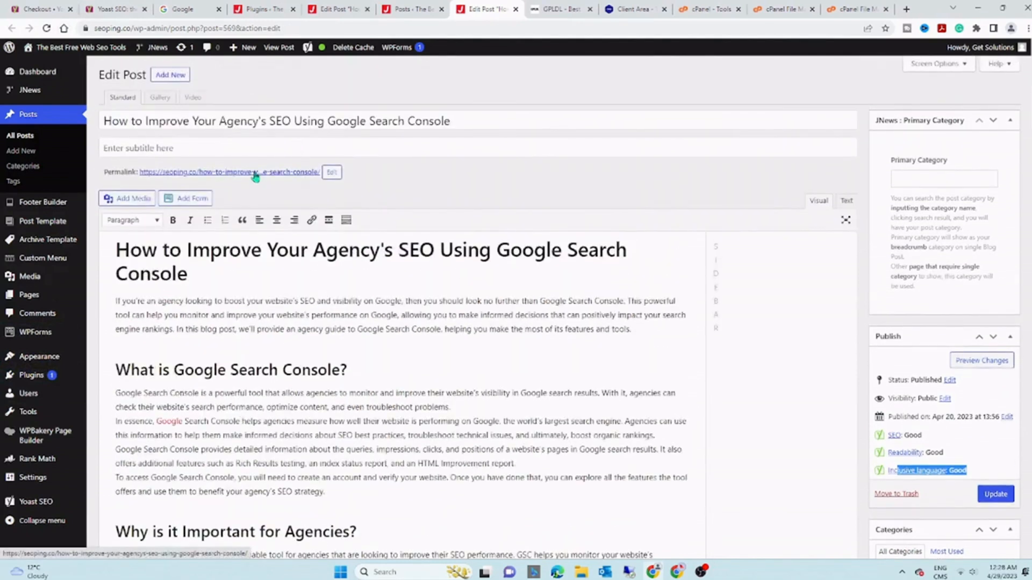
pyautogui.click(228, 172)
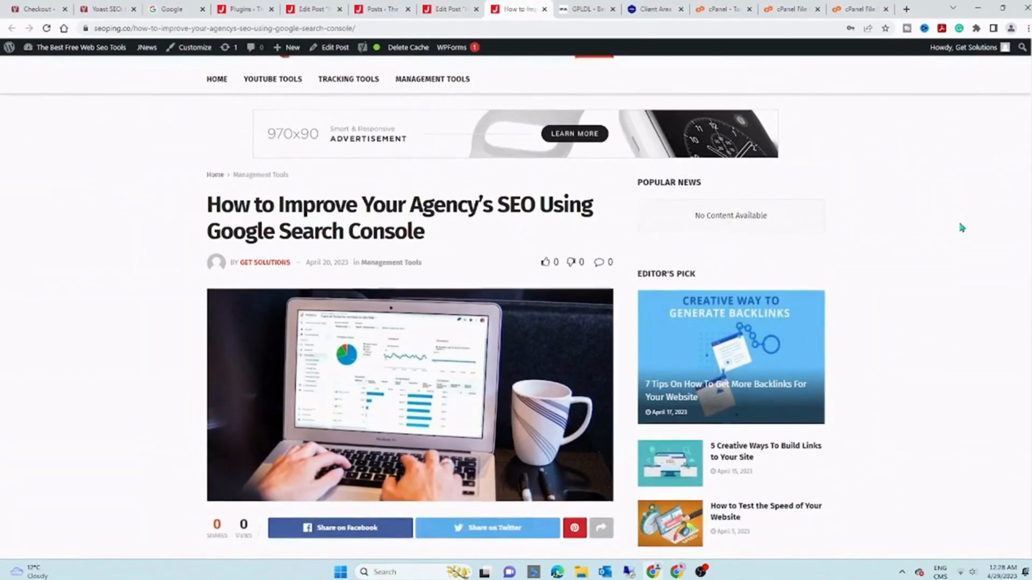
# Step: Scroll through the live post, then show its Yoast SEO score and readability menu
pyautogui.scroll(-3)
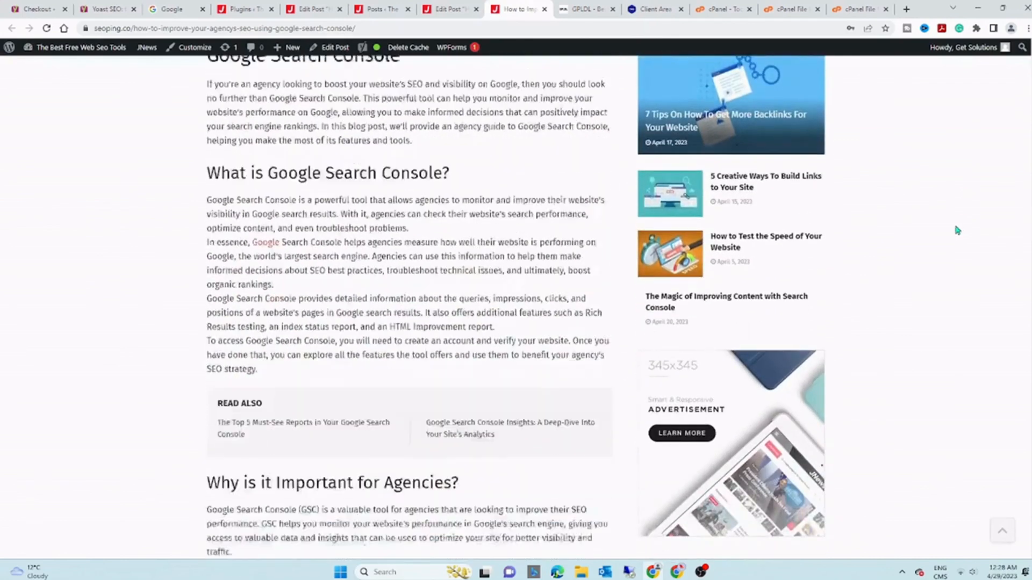
pyautogui.scroll(-3)
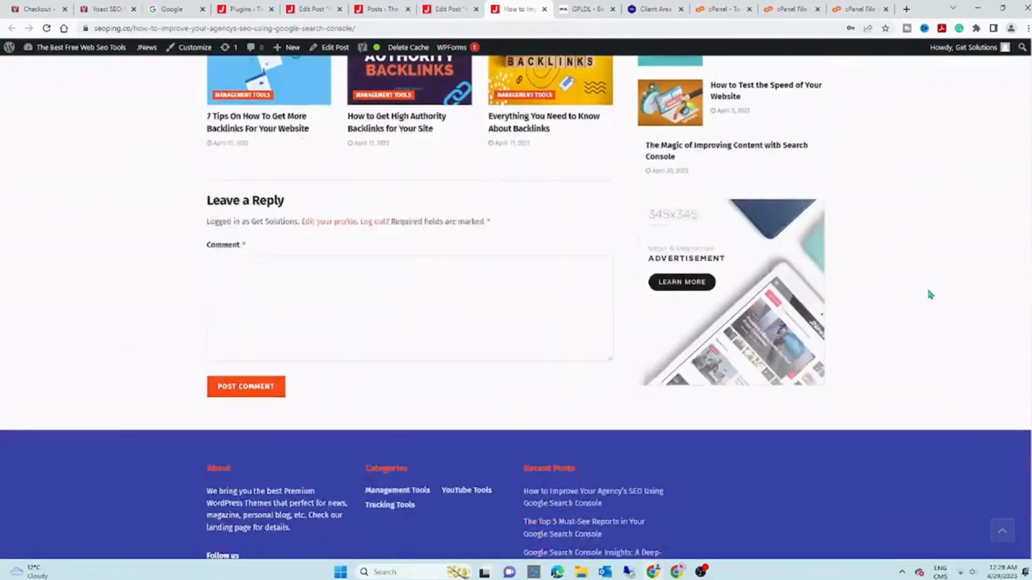
pyautogui.scroll(3)
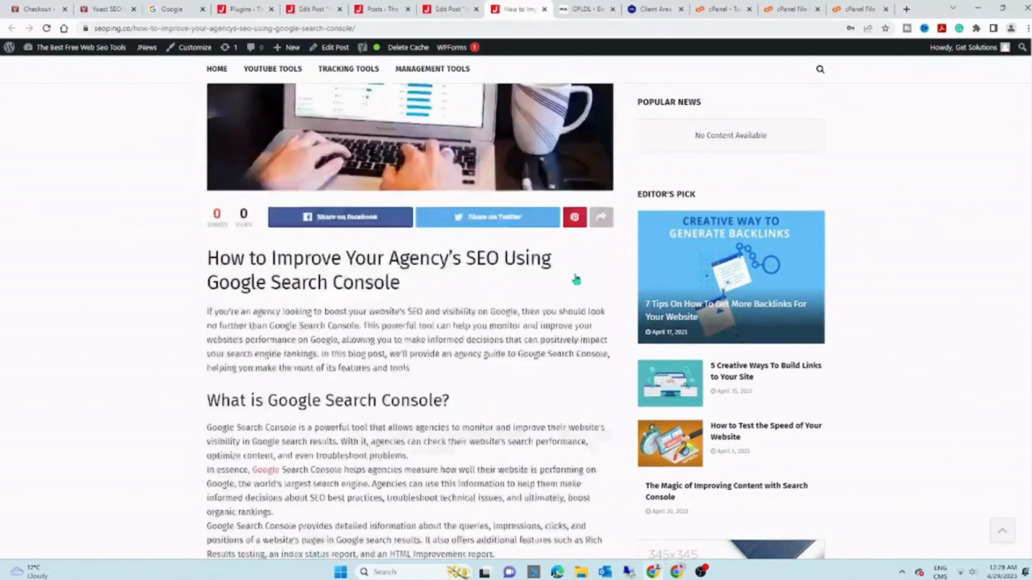
pyautogui.click(370, 48)
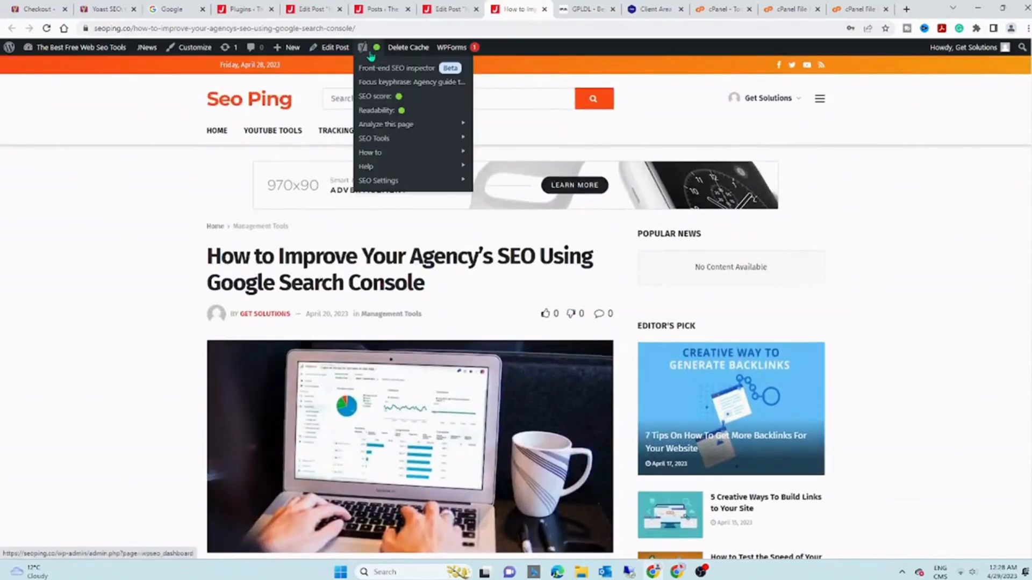
pyautogui.moveTo(397, 118)
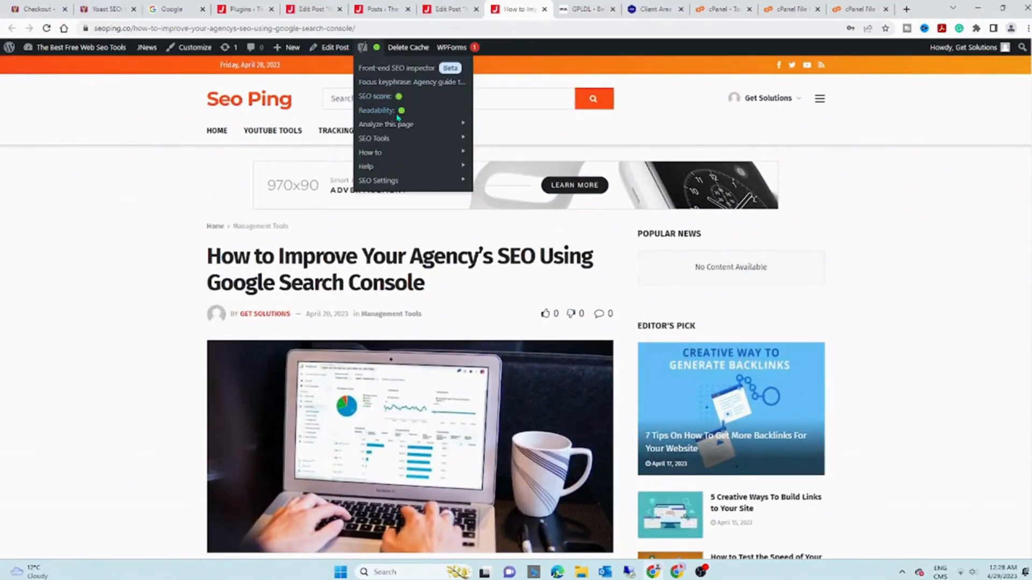